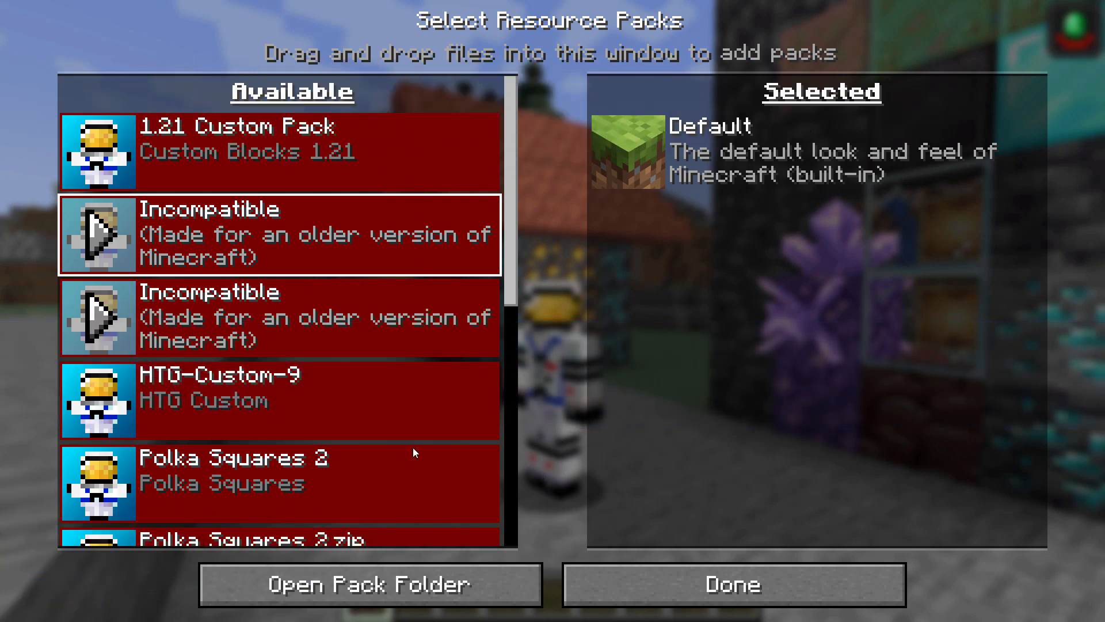
Browse the Available resource pack list, then close pack selection with only the default pack active.
scroll("down", 3)
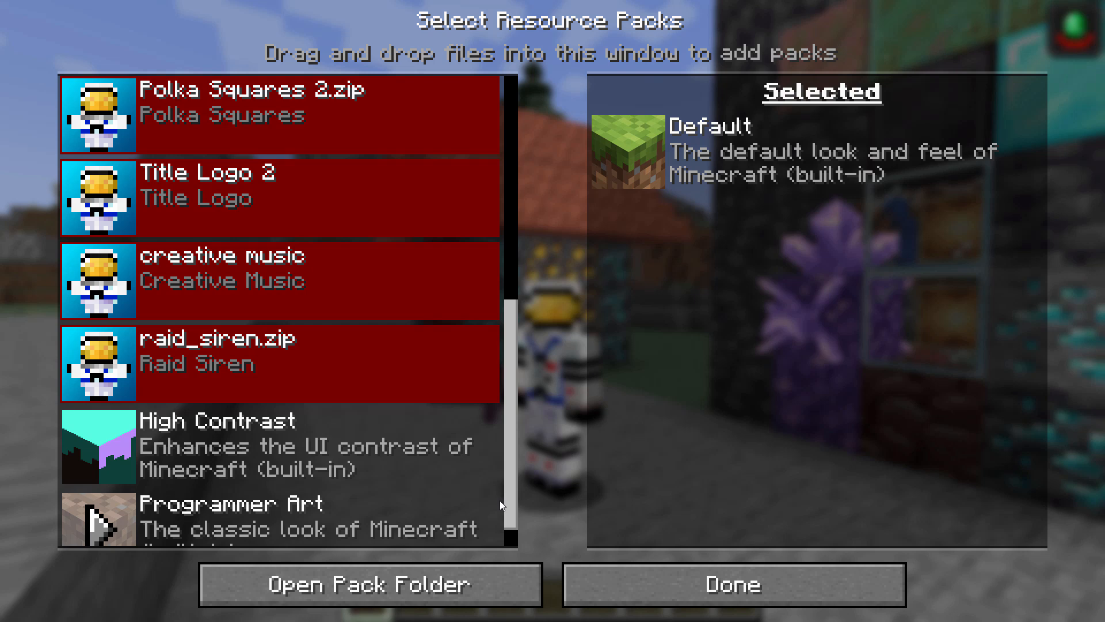
scroll("up", 3)
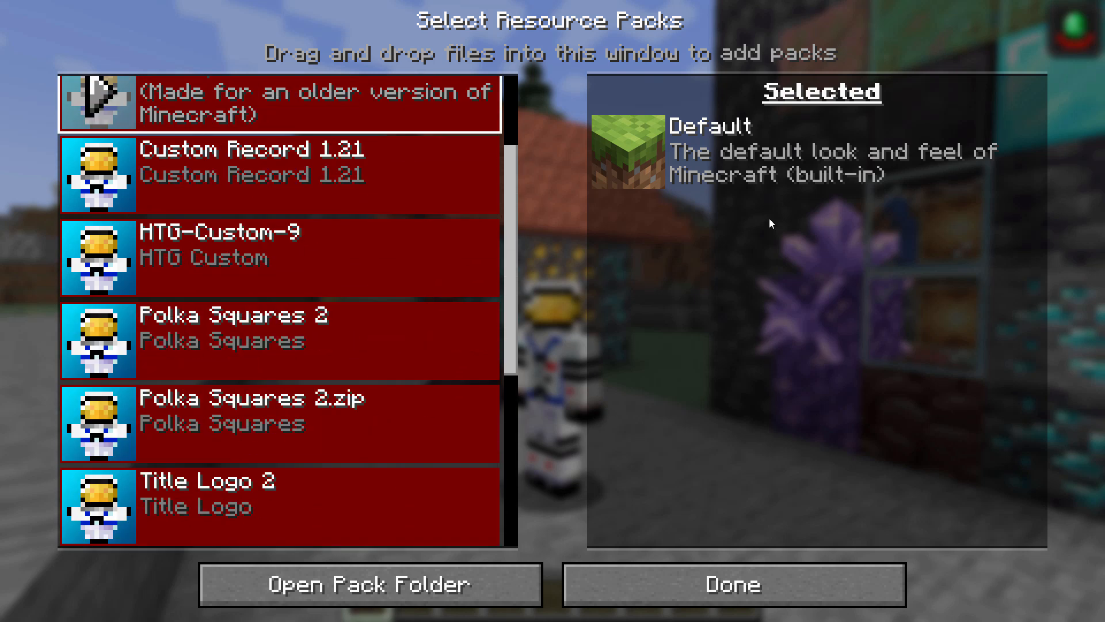
scroll("up", 3)
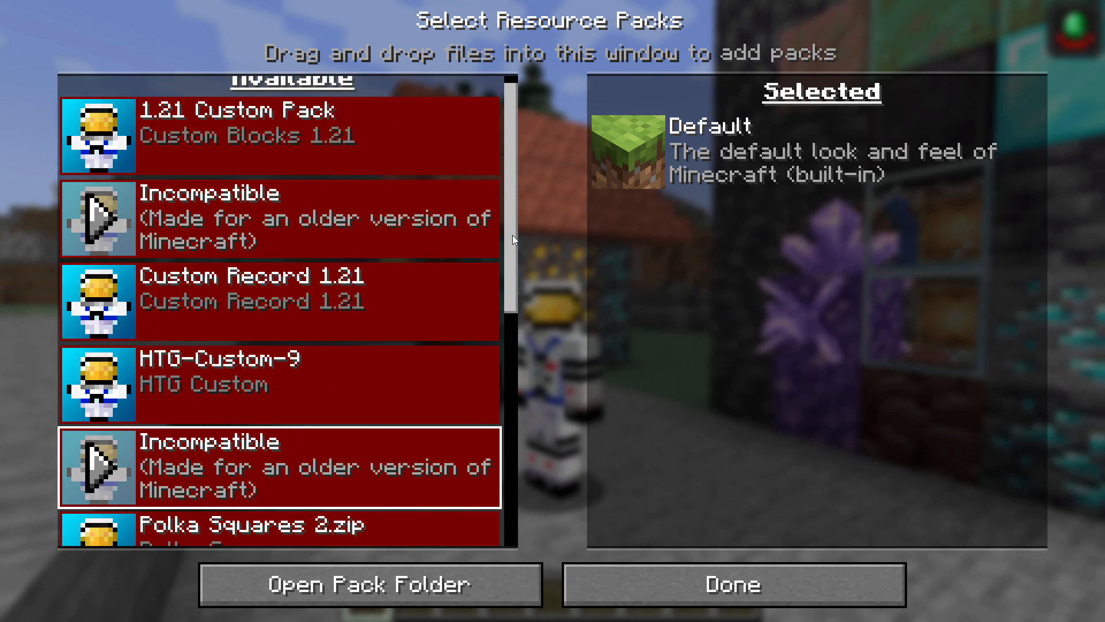
scroll("up", 3)
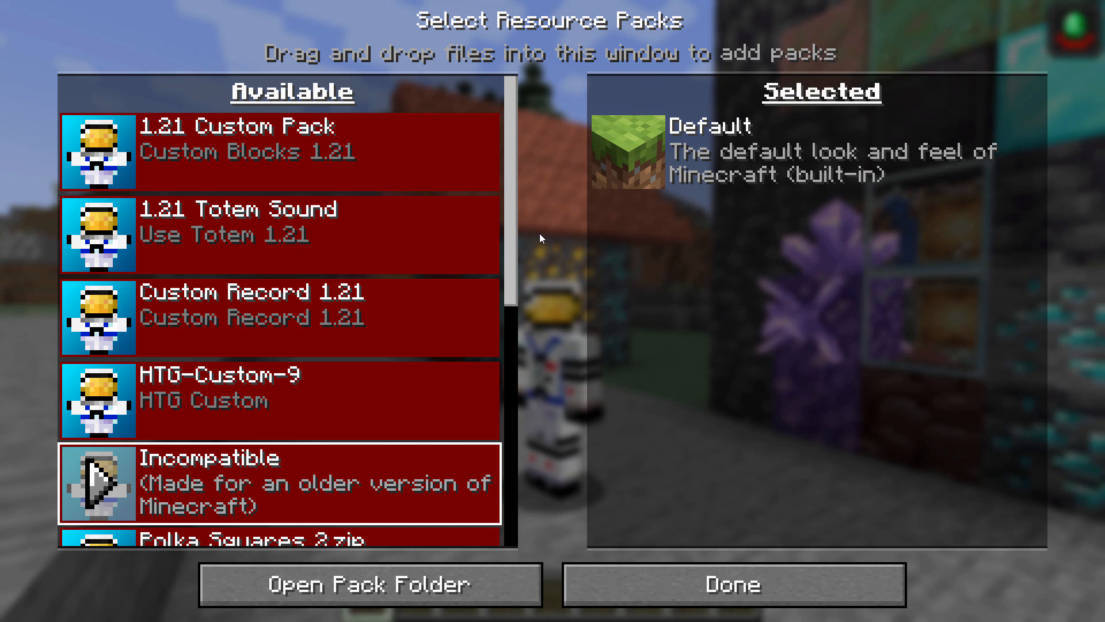
mouse_move(634, 602)
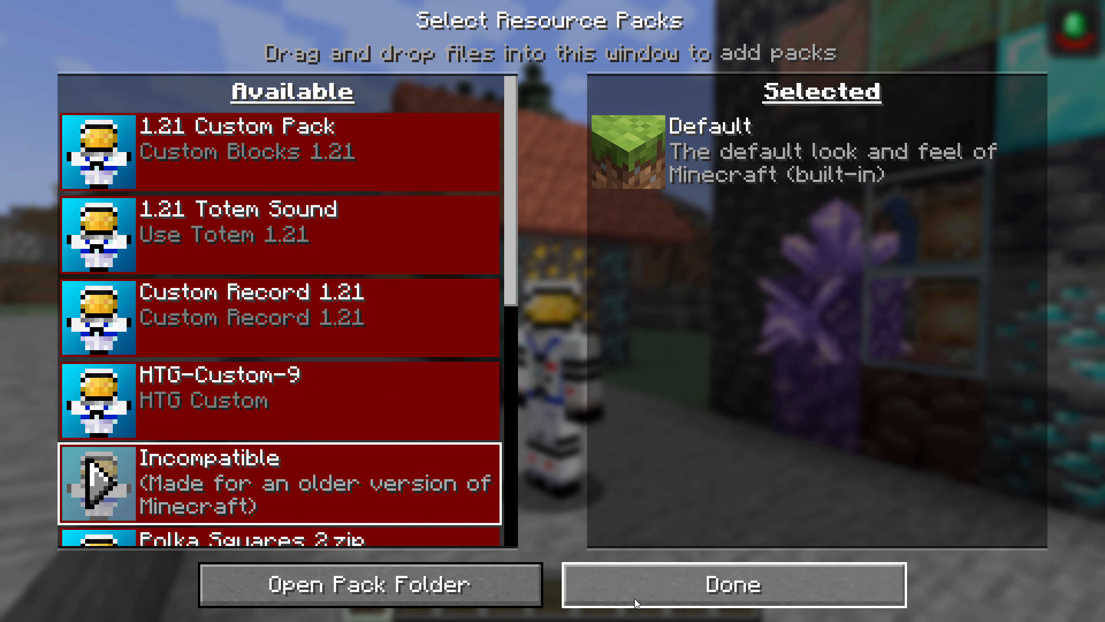
left_click(732, 584)
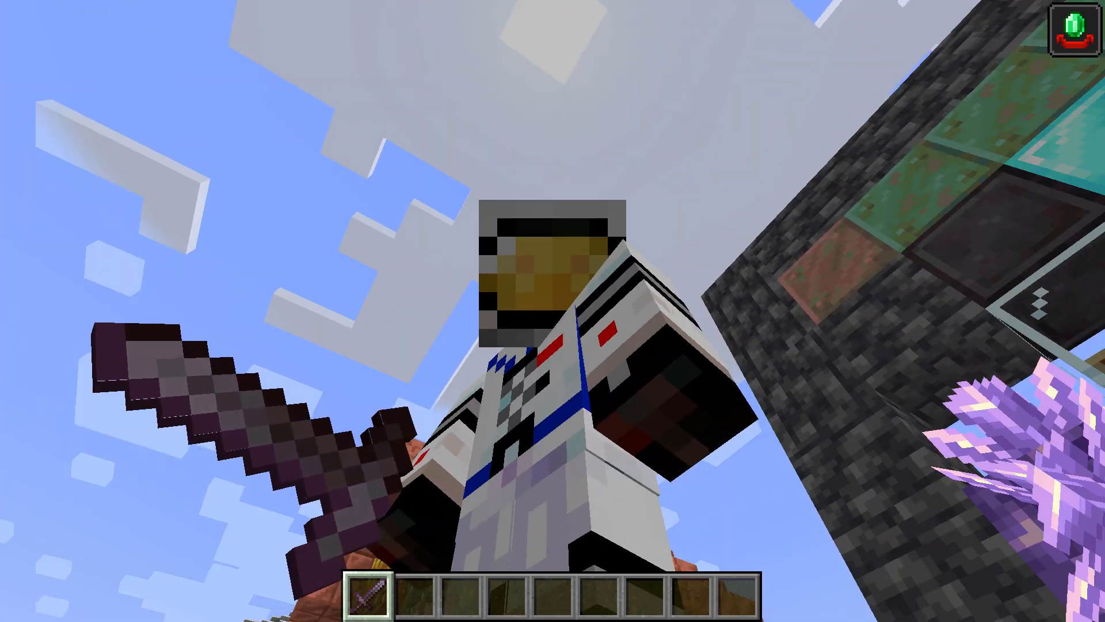
mouse_move(552, 311)
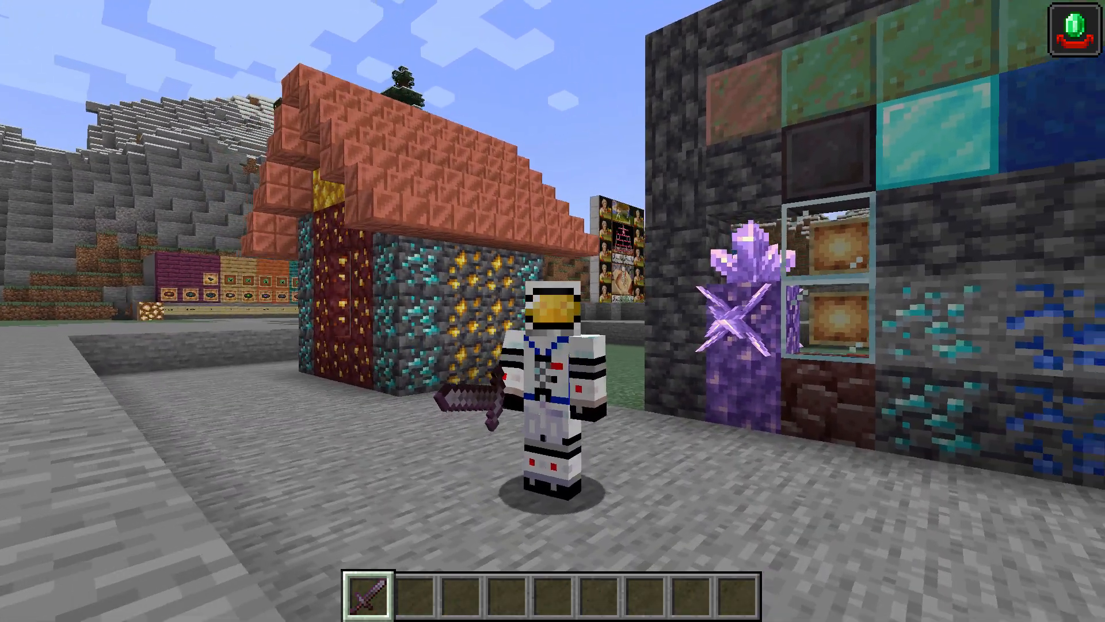
mouse_move(553, 311)
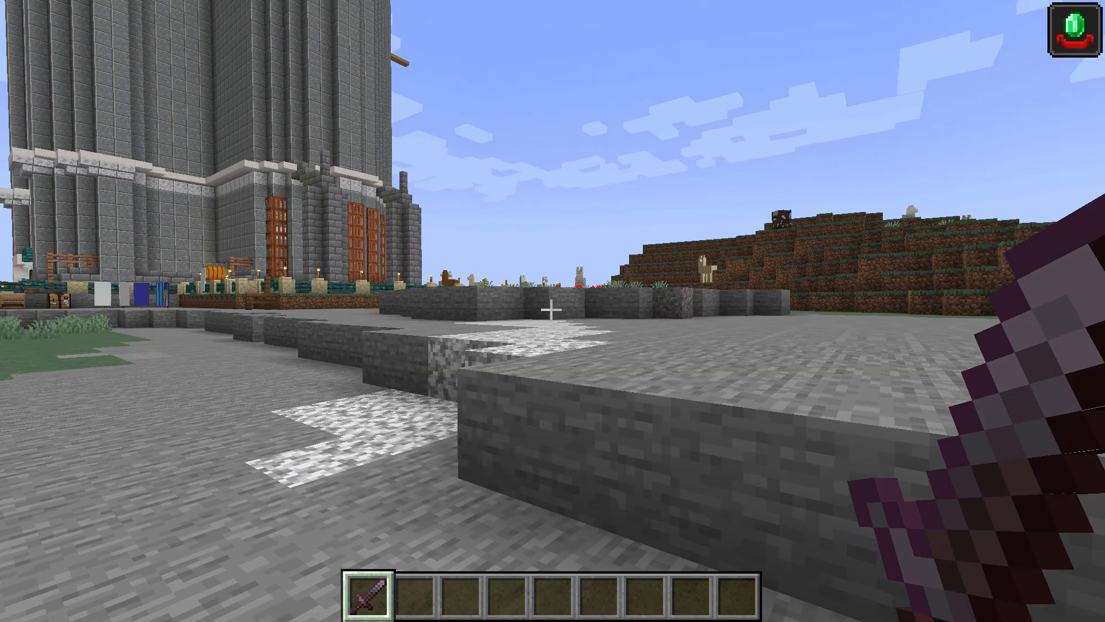
mouse_move(552, 311)
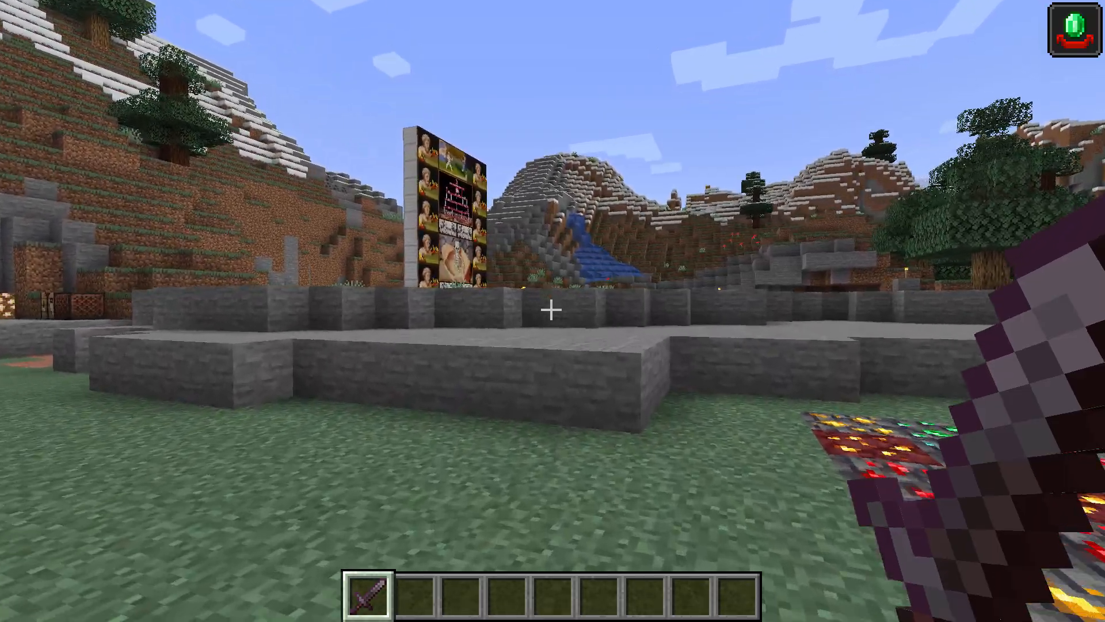
mouse_move(553, 310)
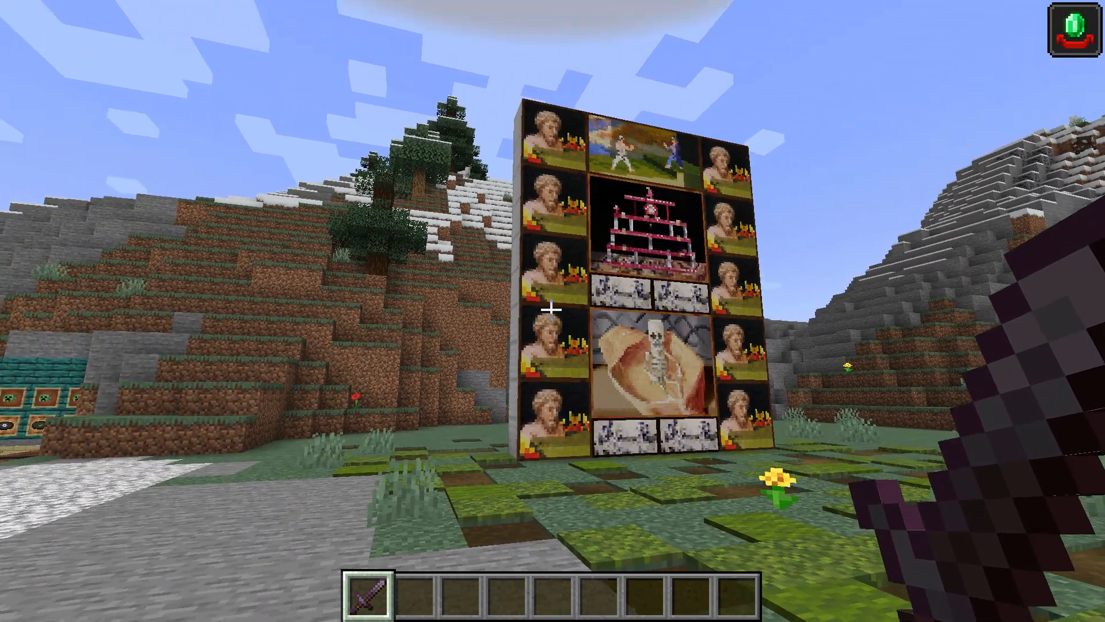
mouse_move(552, 310)
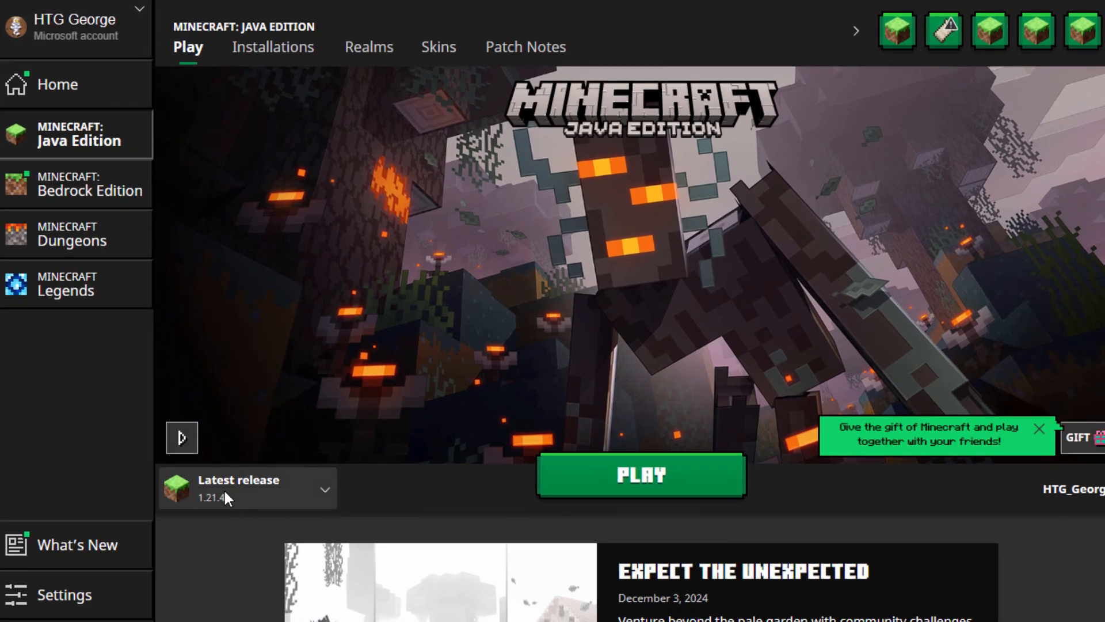
From Installations, open the Latest release installation's .minecraft game folder in File Explorer.
left_click(273, 46)
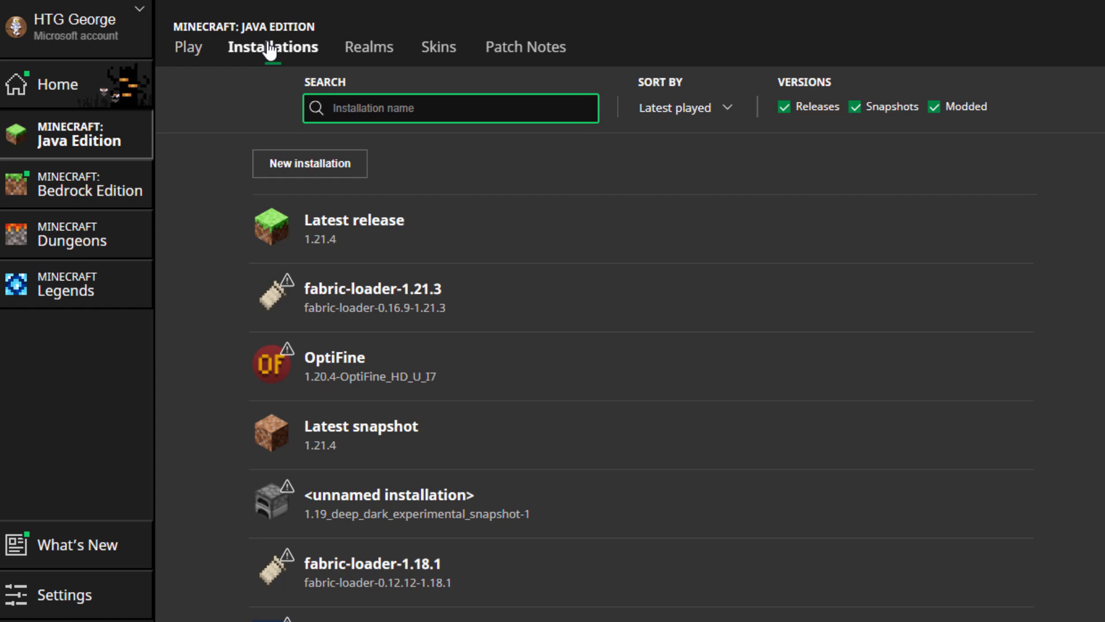
mouse_move(868, 233)
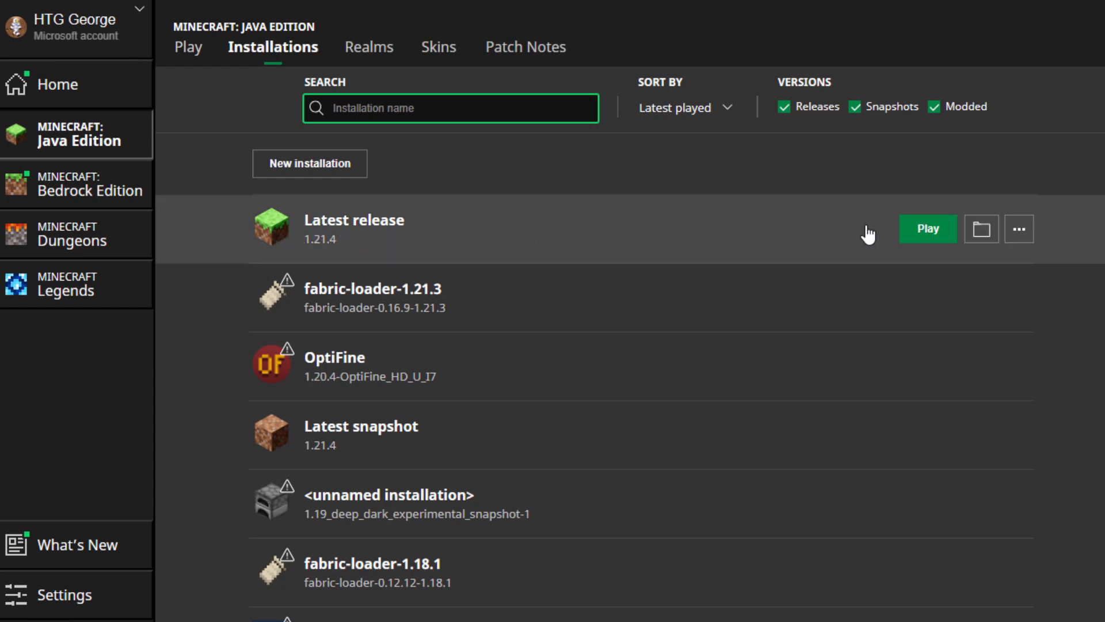
mouse_move(980, 229)
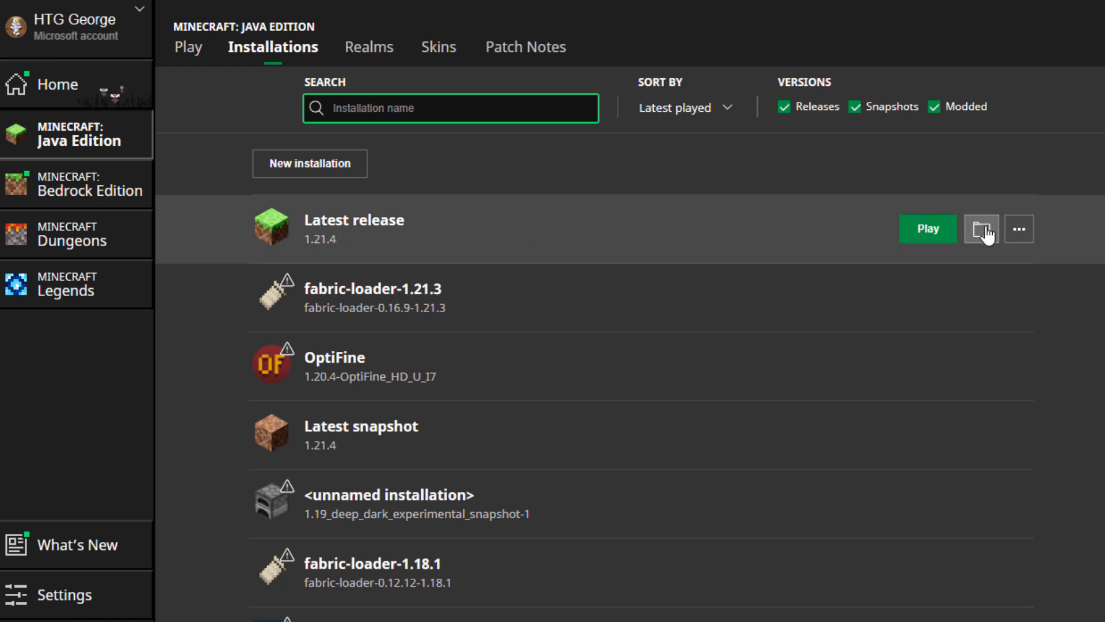
left_click(979, 228)
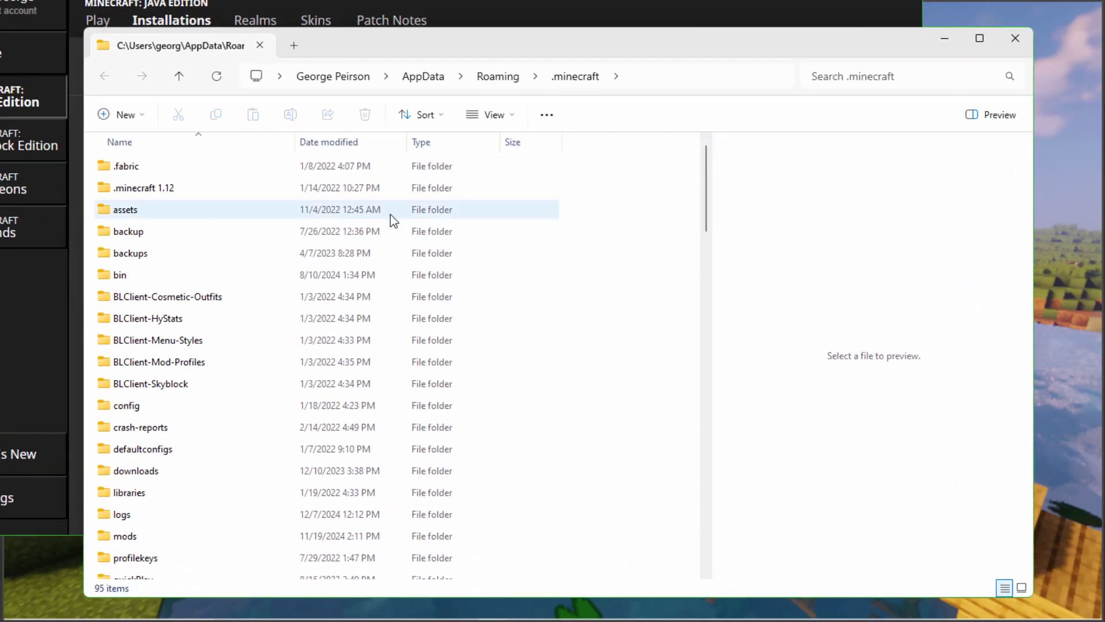
Navigate into resourcepacks and then into the HTG-Custom-9 pack folder.
scroll("down", 3)
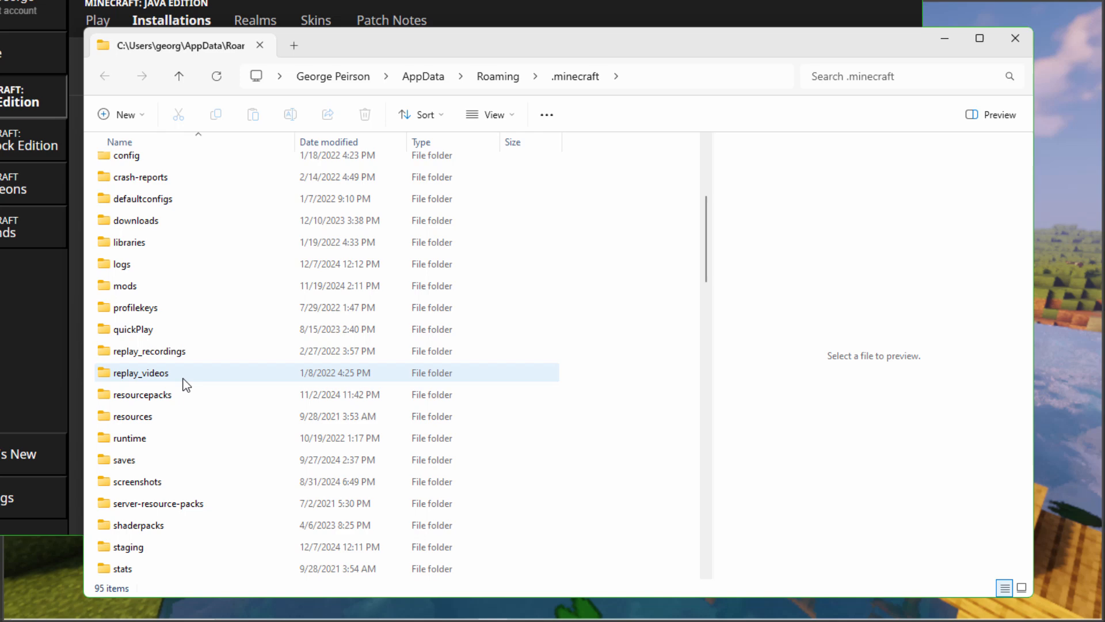
double_click(143, 393)
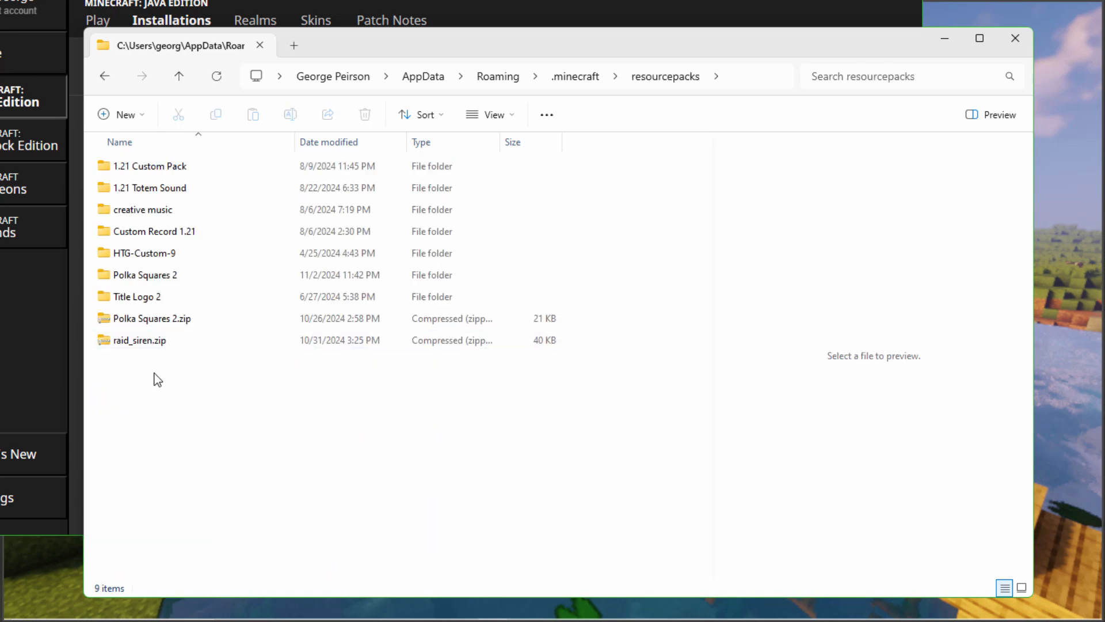
mouse_move(162, 366)
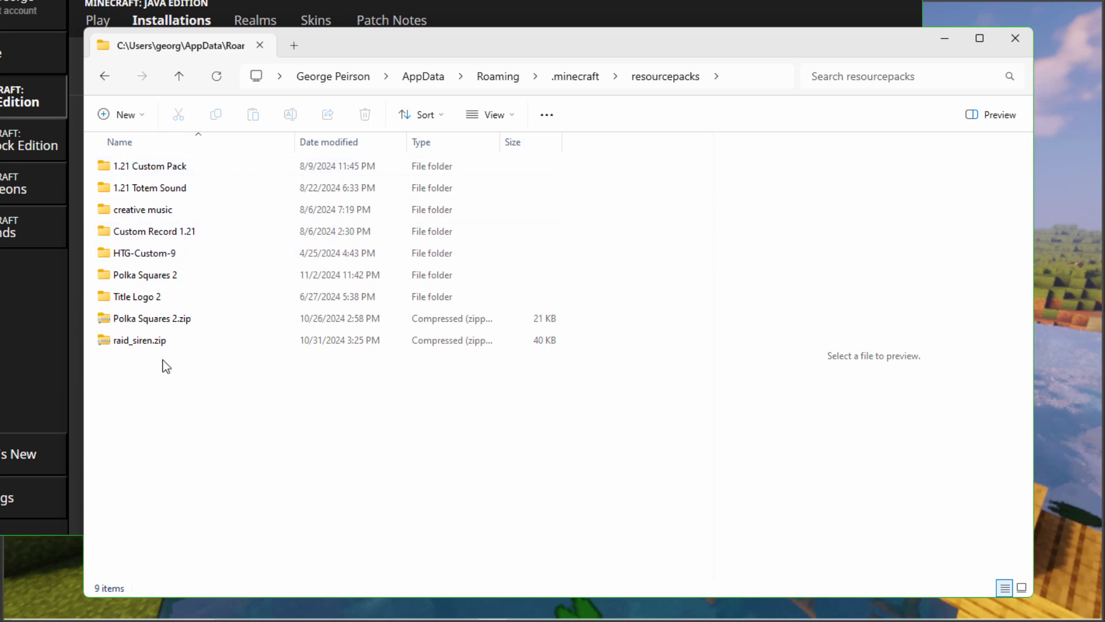
left_click(145, 252)
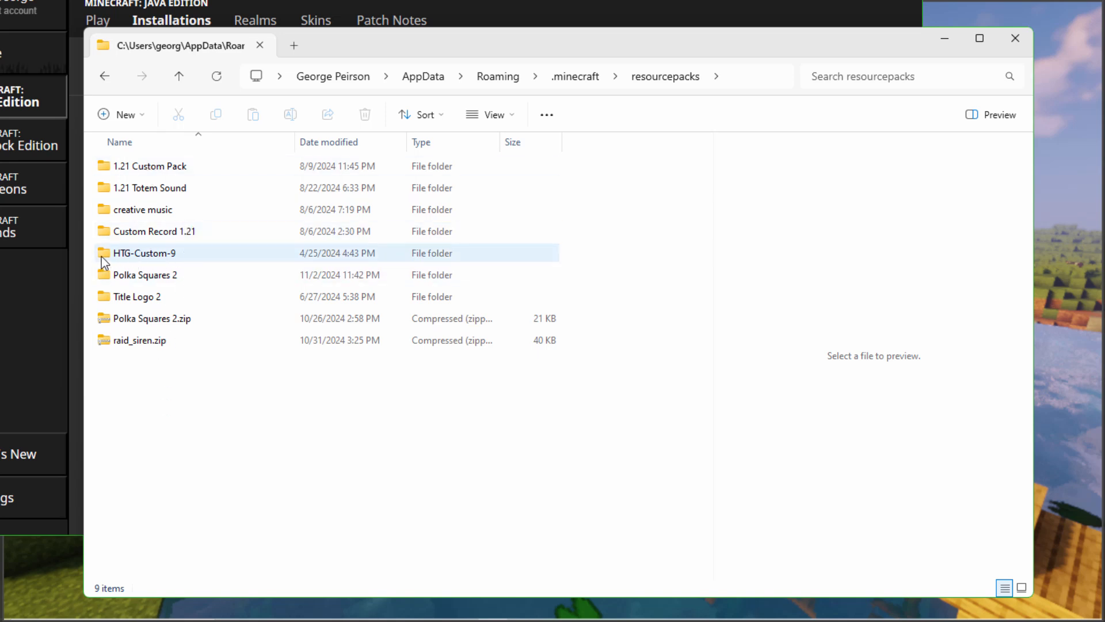
left_click(145, 252)
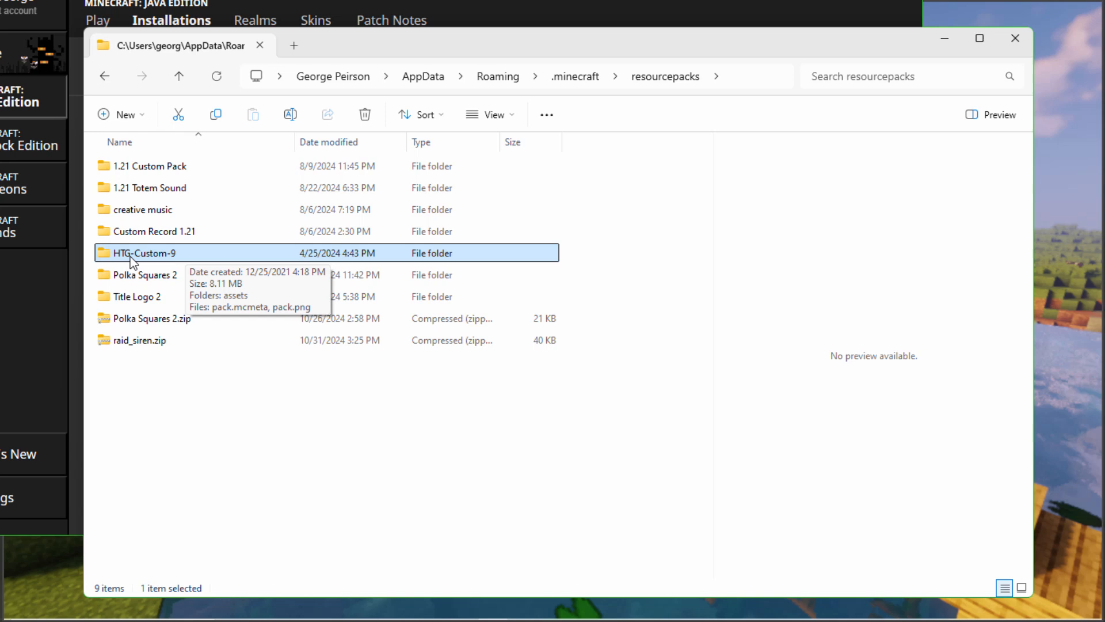
double_click(144, 252)
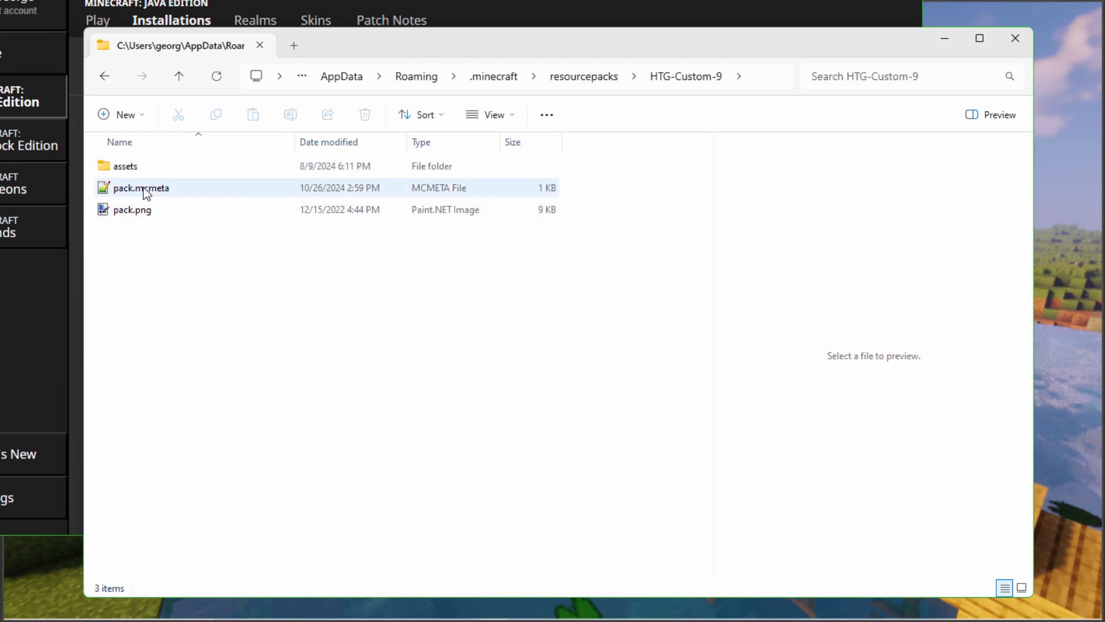
Show the pack files as large icons and open pack.mcmeta in Notepad++.
left_click(141, 187)
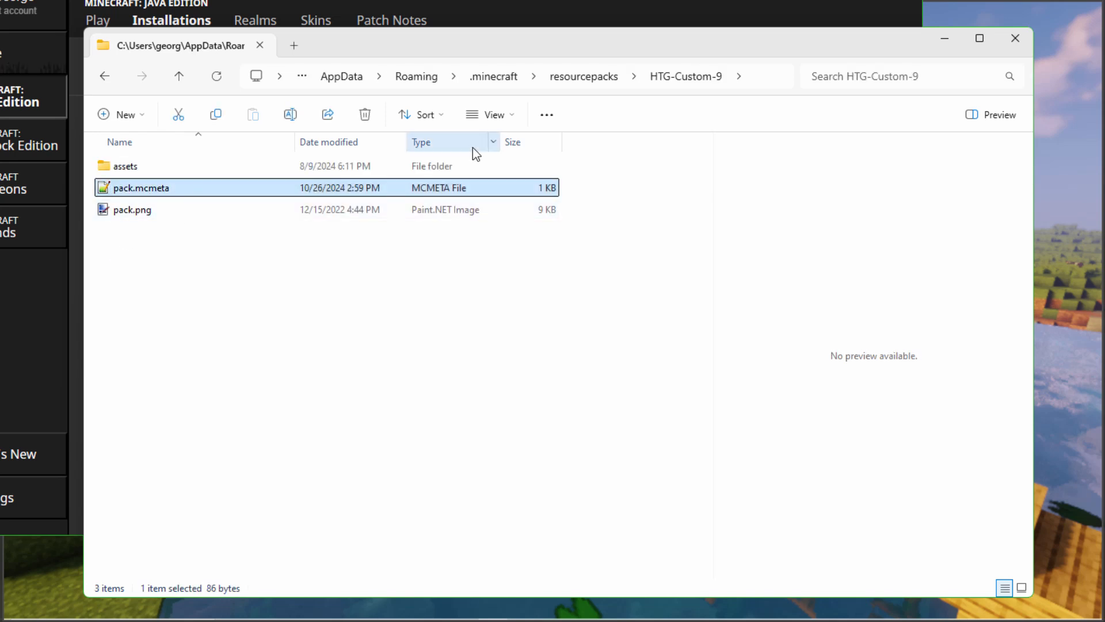
left_click(1021, 587)
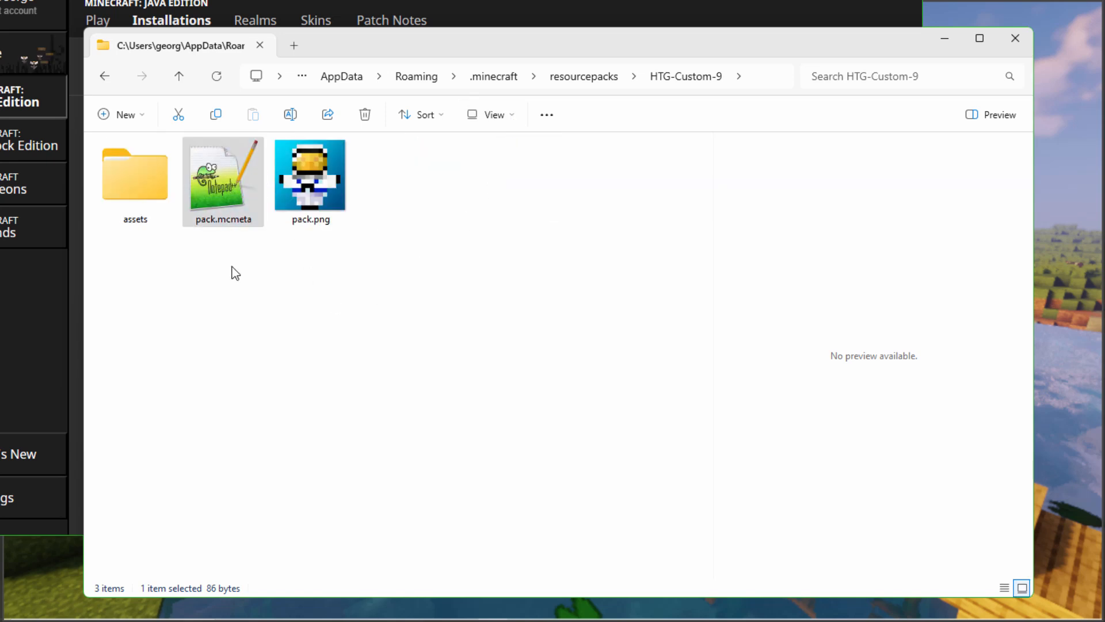
double_click(223, 176)
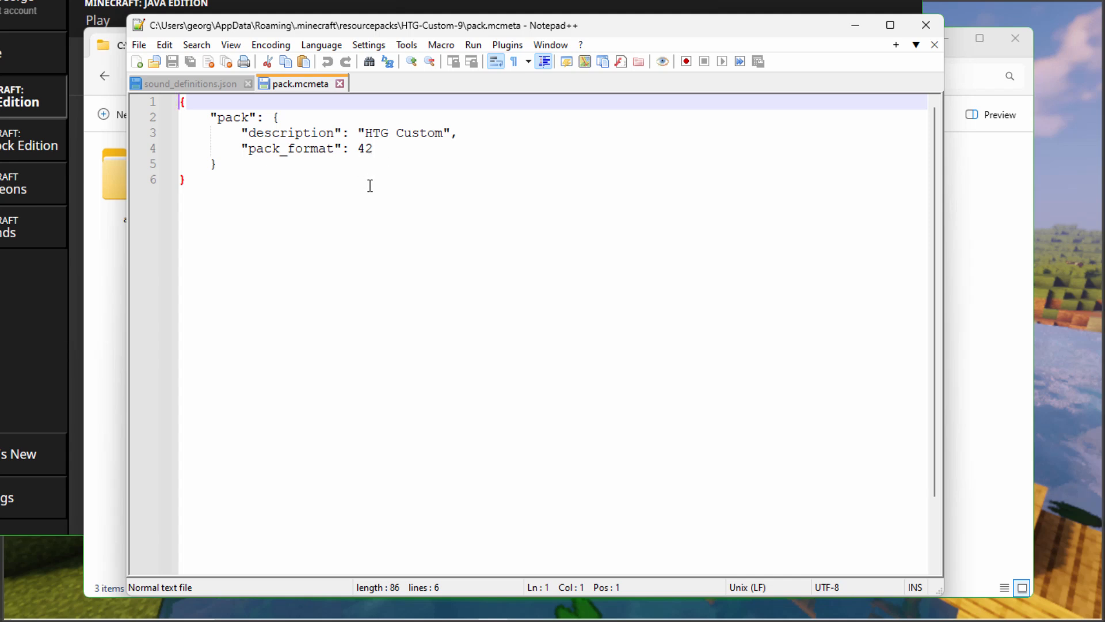
Change pack_format from 42 to 46 and the description to "HTG Custom 1.21.4".
double_click(361, 149)
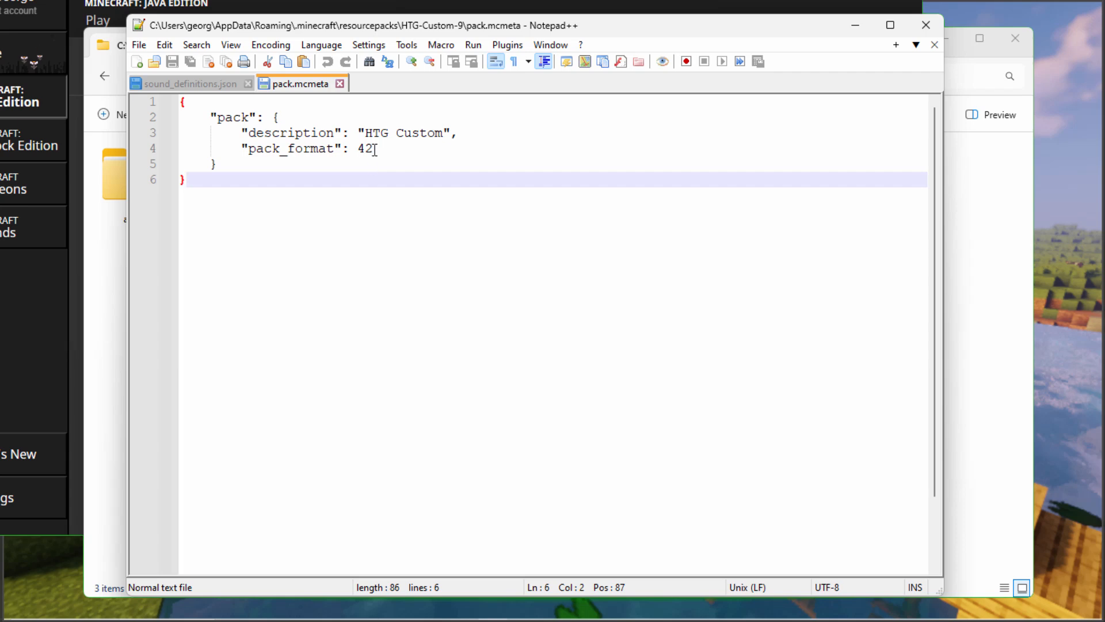
left_click(381, 149)
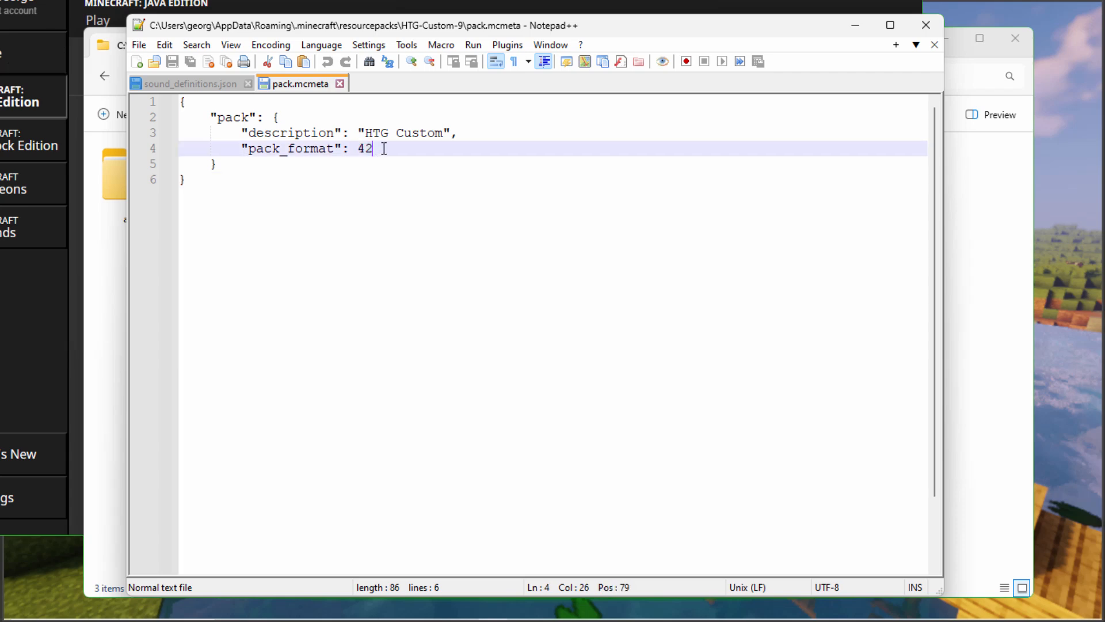
mouse_move(434, 175)
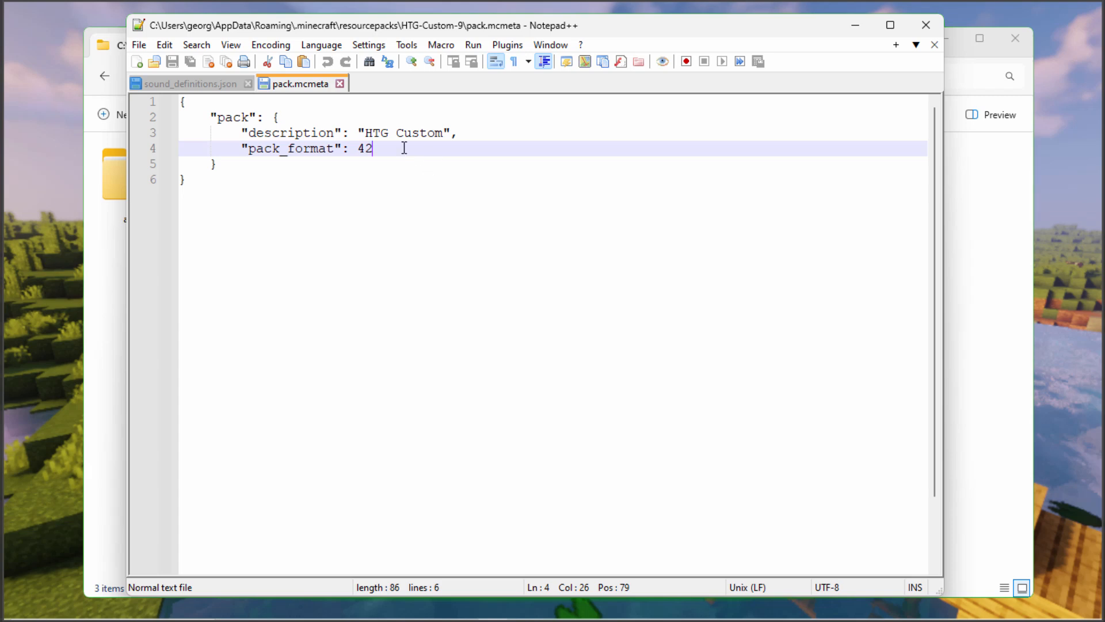
type("46")
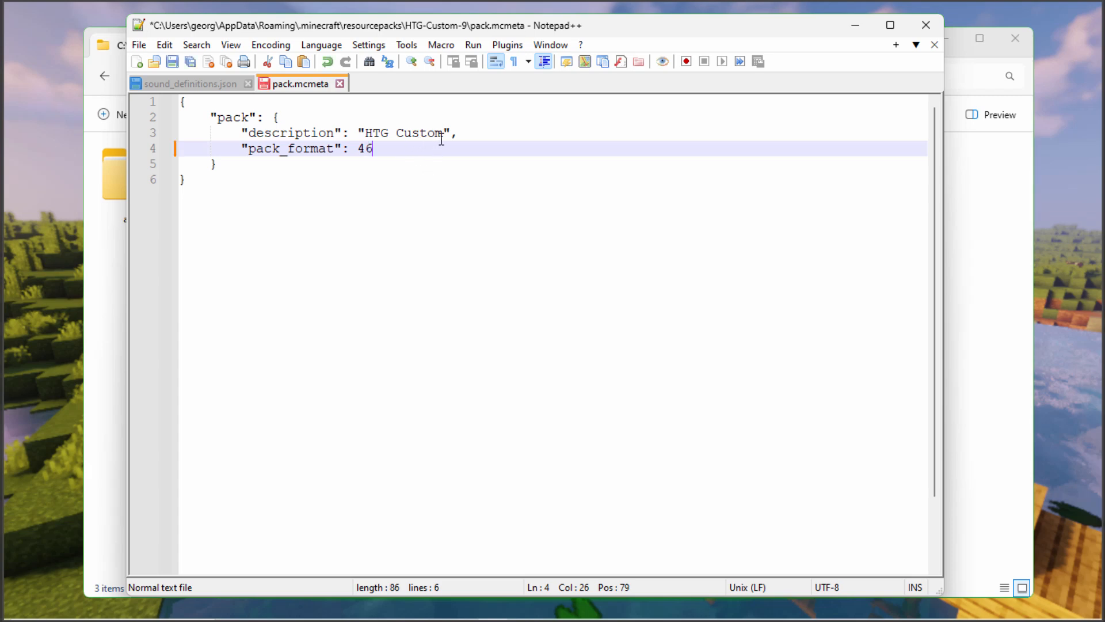
type("1")
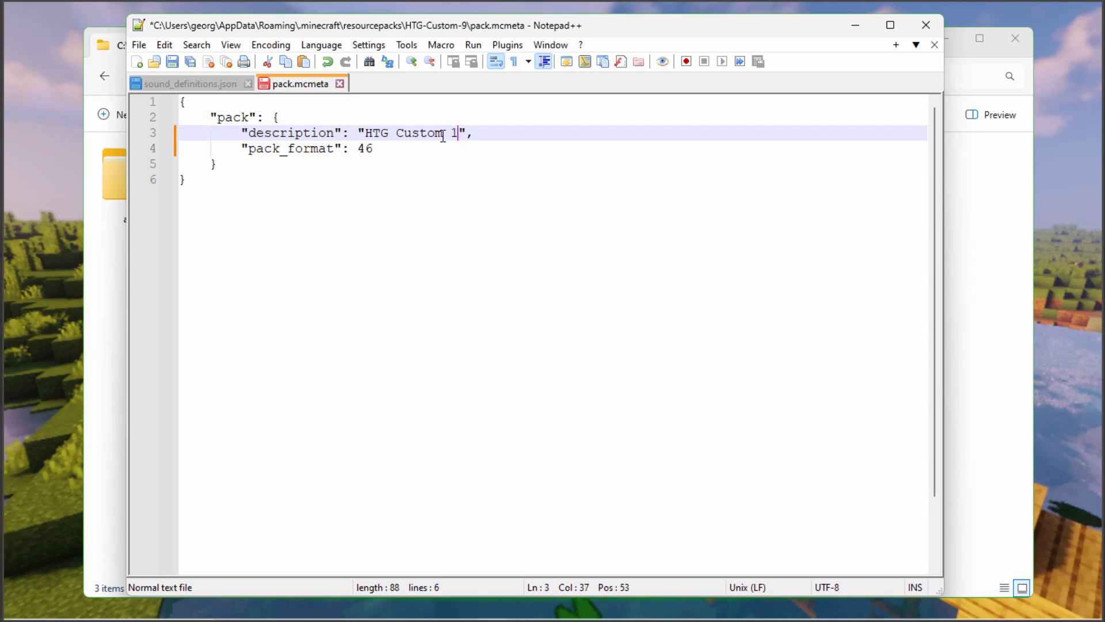
type(".21.4")
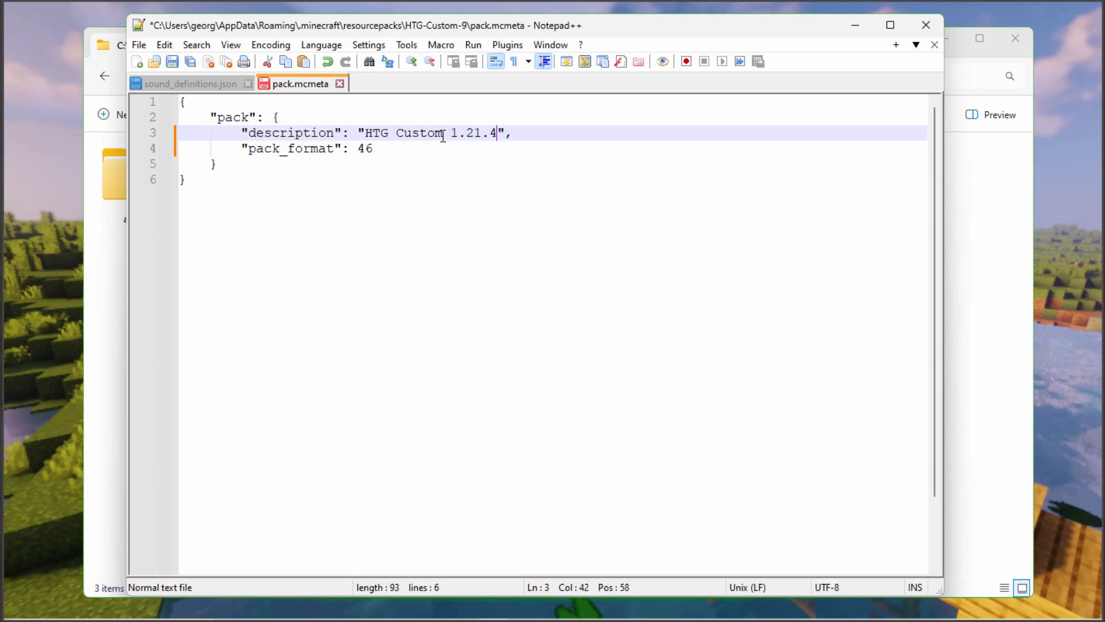
left_click(216, 163)
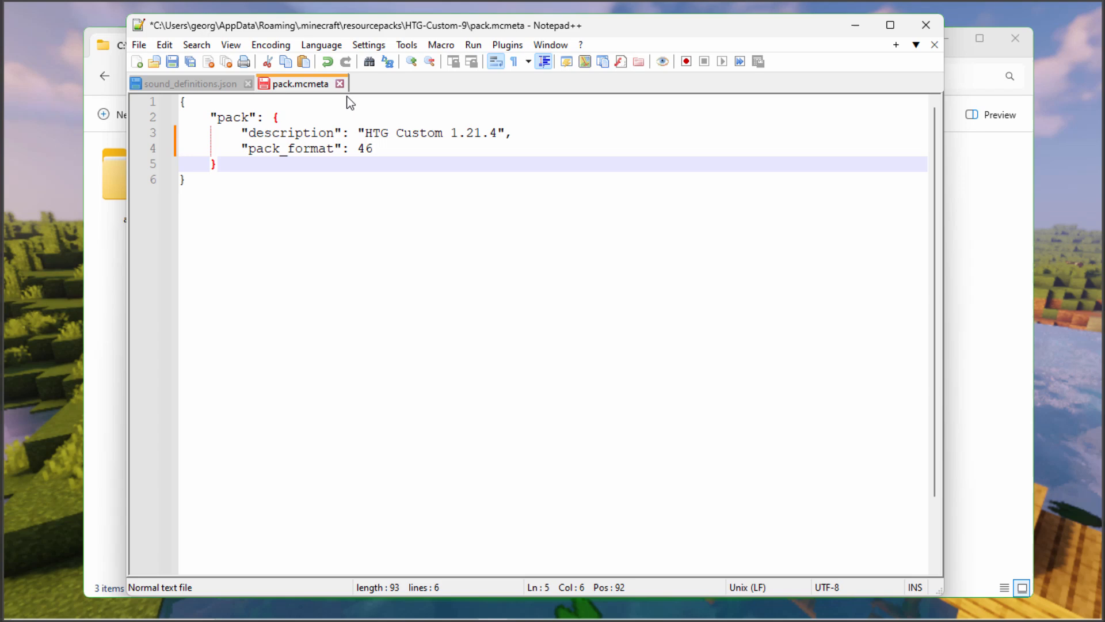
mouse_move(170, 72)
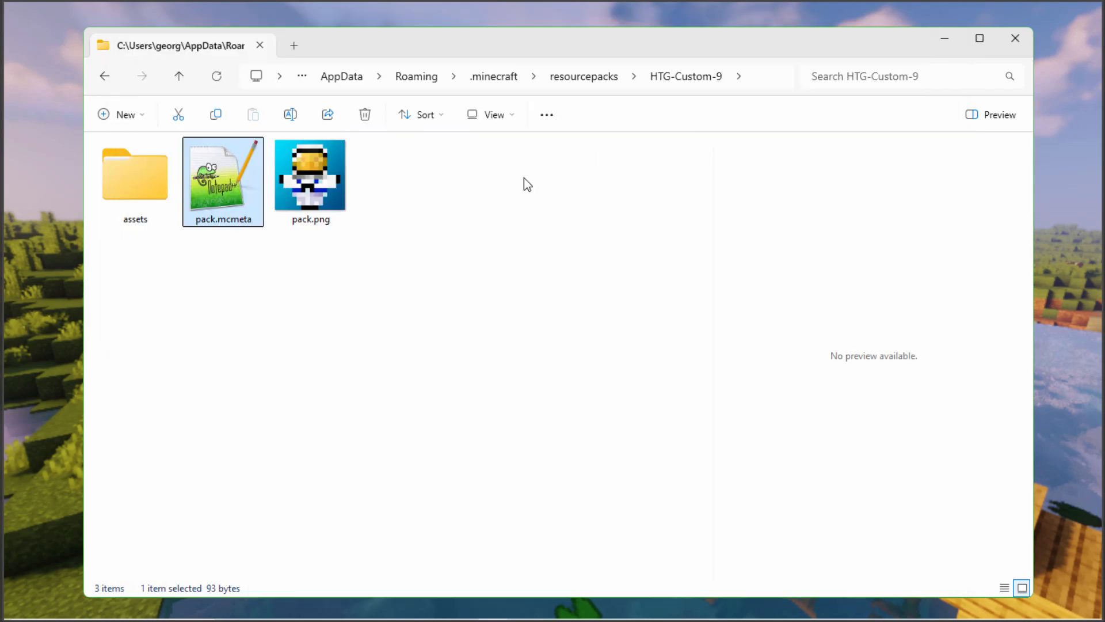
mouse_move(583, 76)
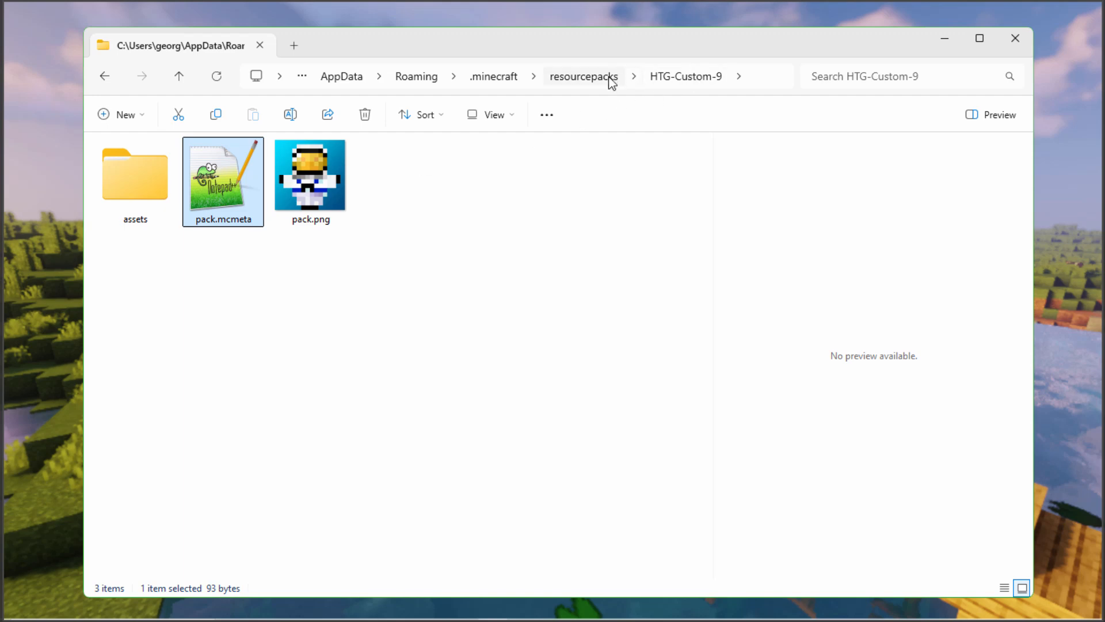
Return to resourcepacks and open the Custom Record 1.21 pack folder.
left_click(583, 76)
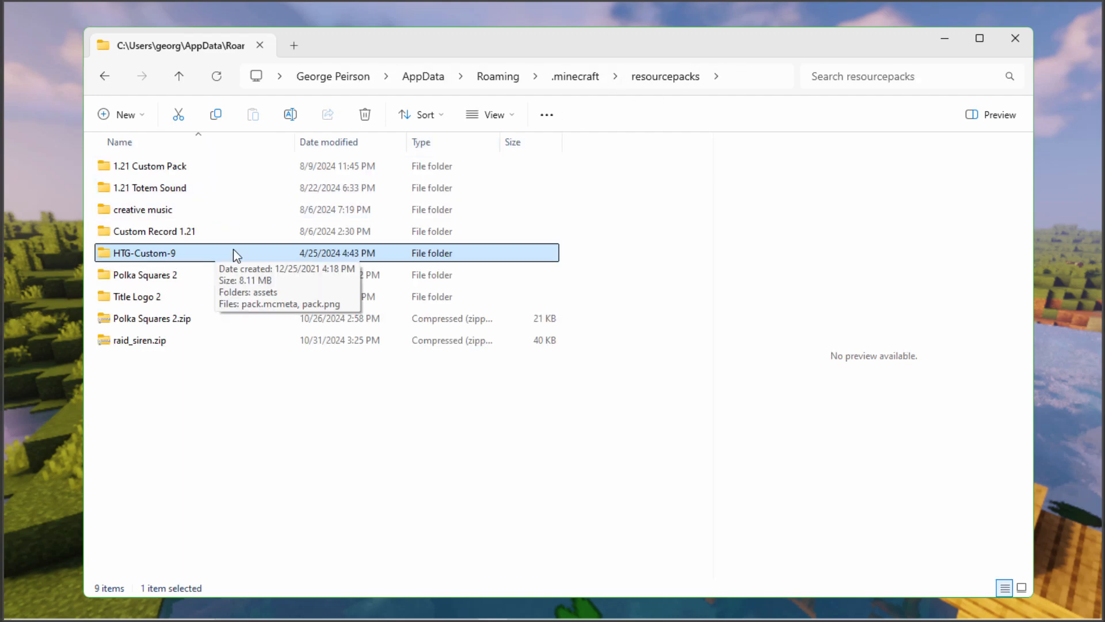
mouse_move(188, 258)
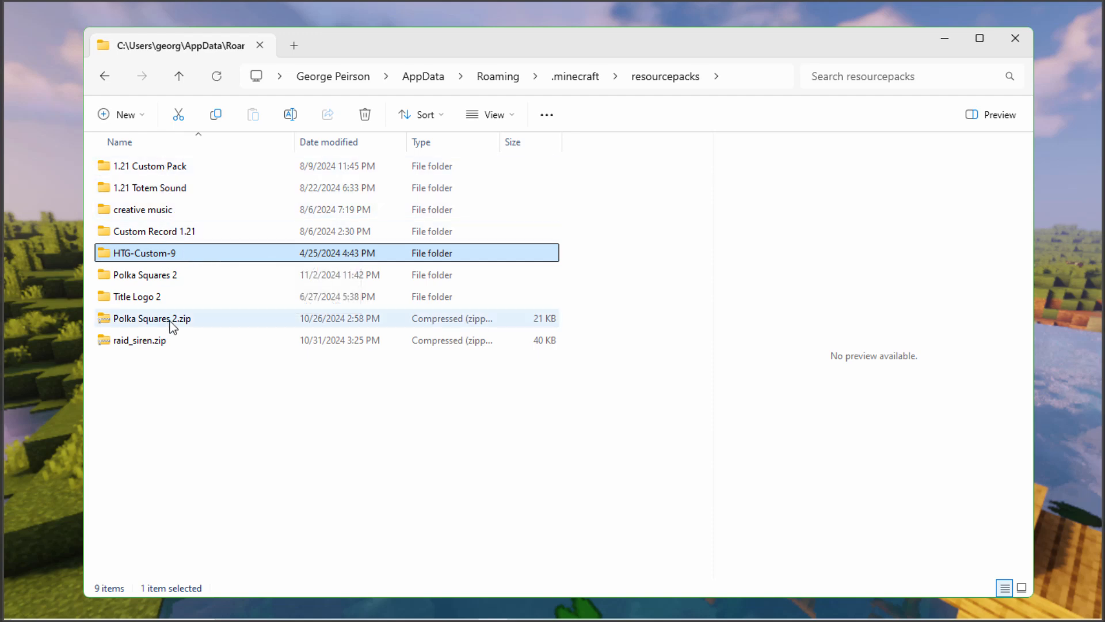
mouse_move(197, 241)
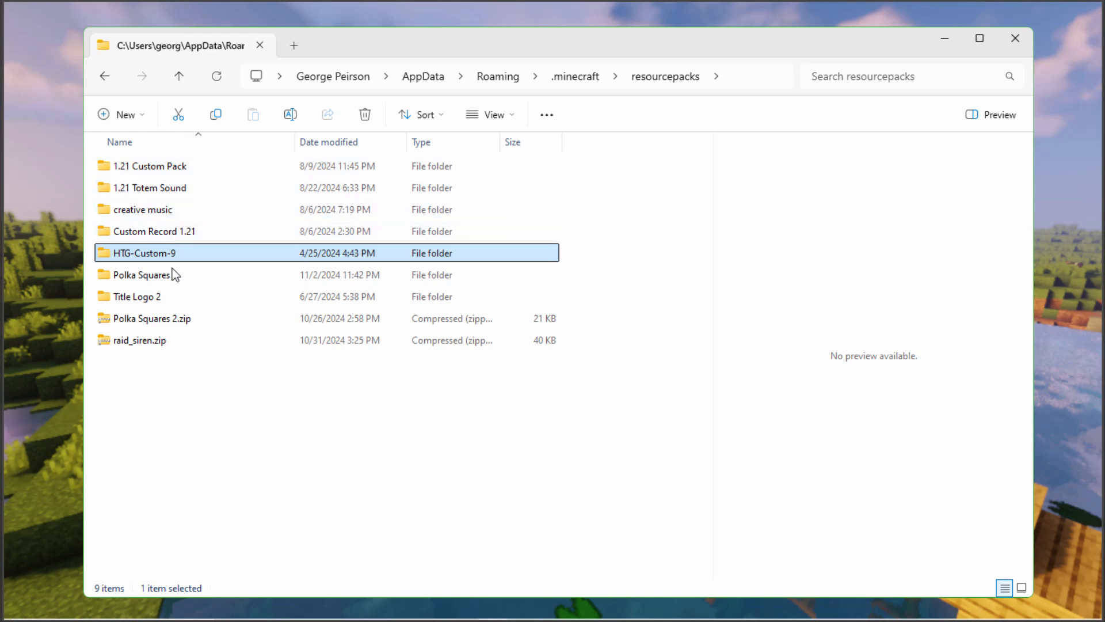
double_click(153, 230)
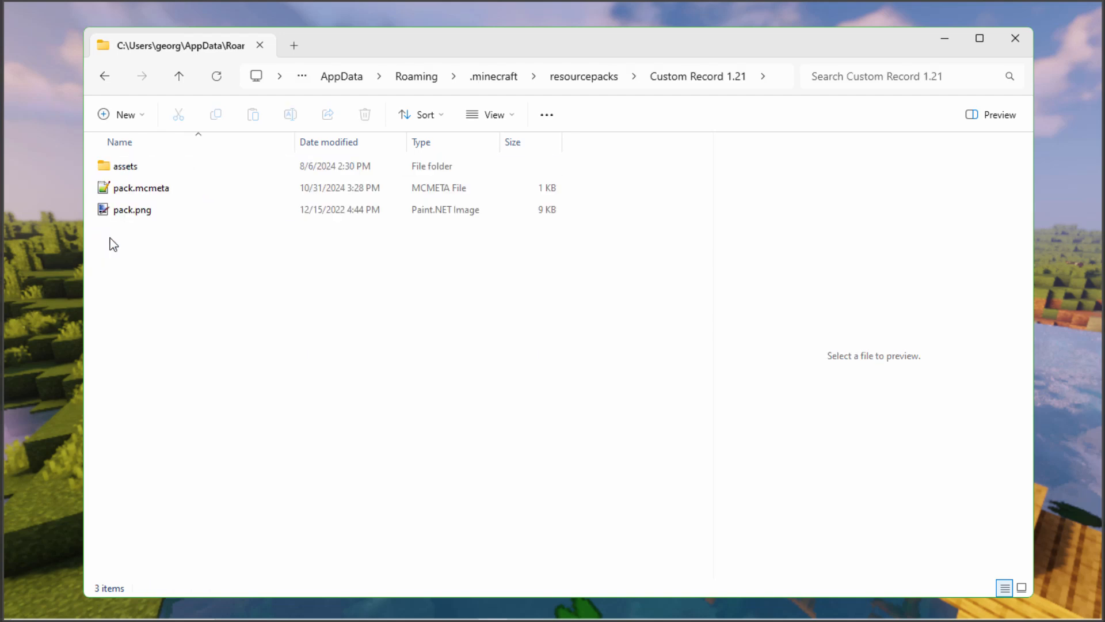
mouse_move(529, 142)
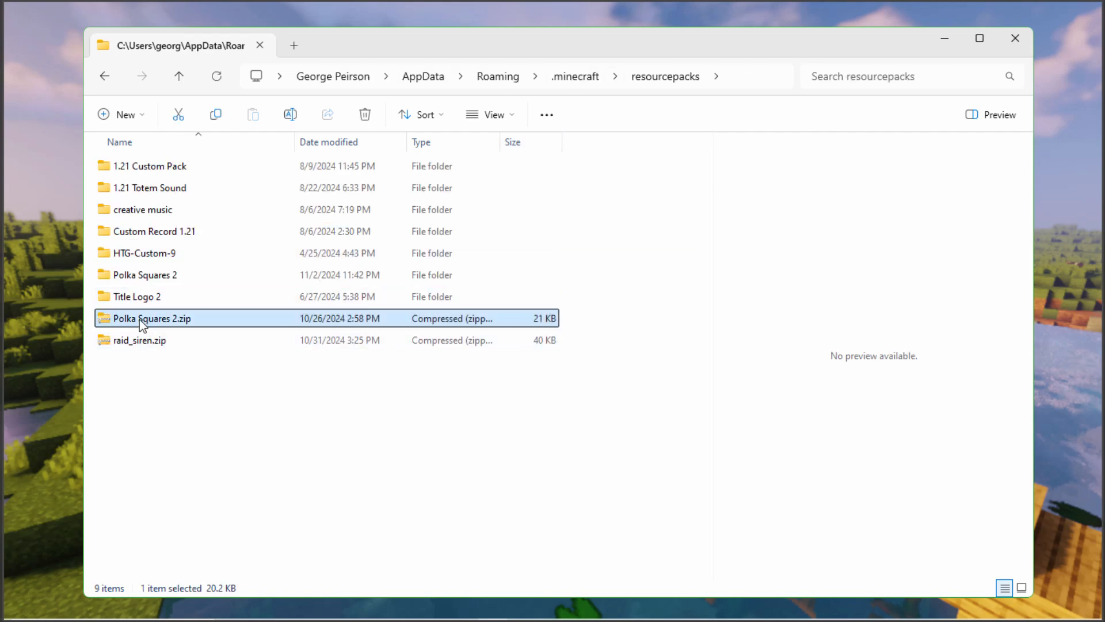
mouse_move(183, 326)
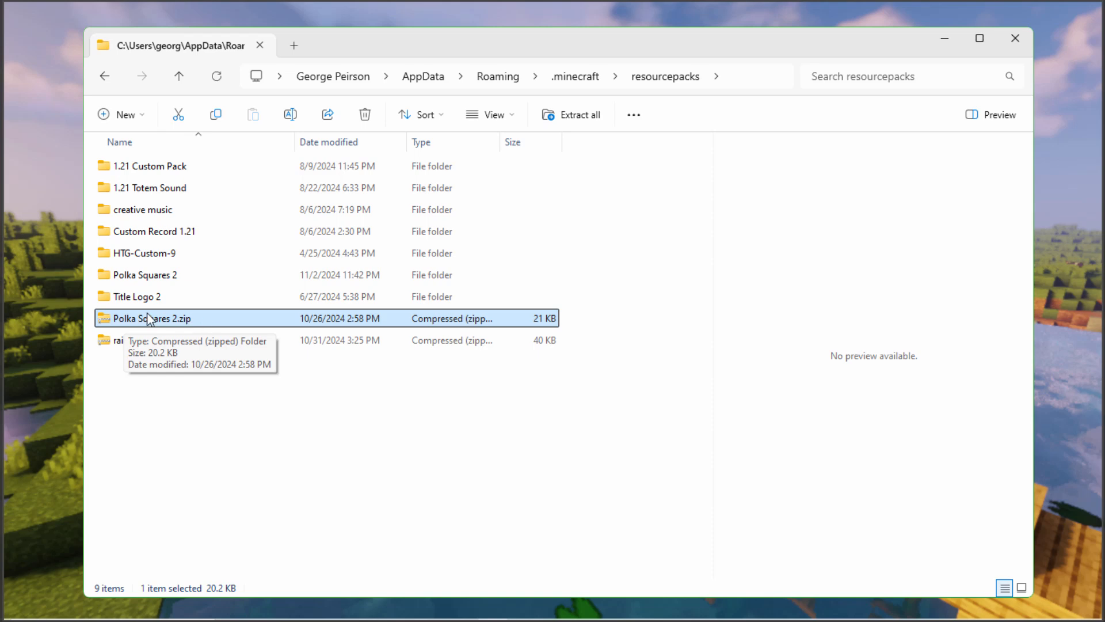
Extract and delete Polka Squares 2.zip, then open the Polka Squares 2 pack folder.
right_click(149, 318)
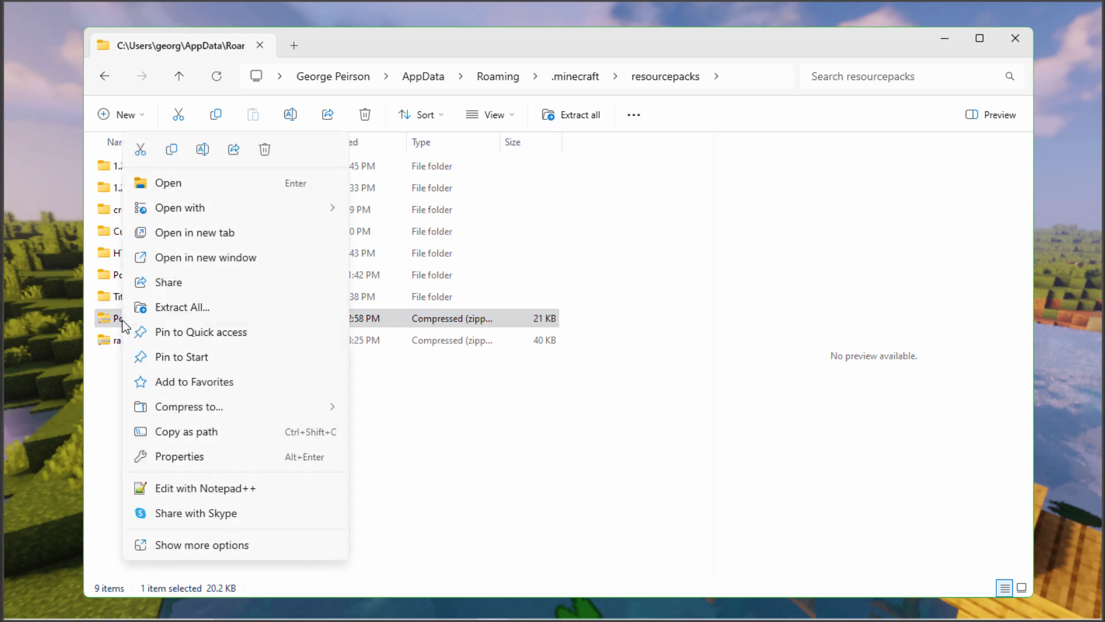
left_click(181, 307)
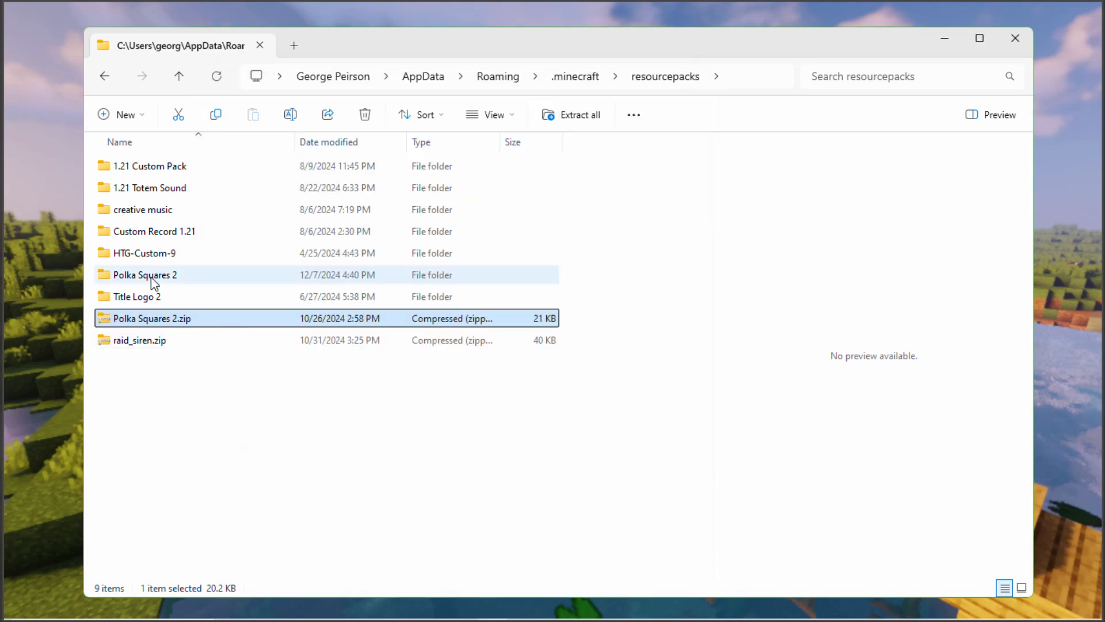
left_click(149, 318)
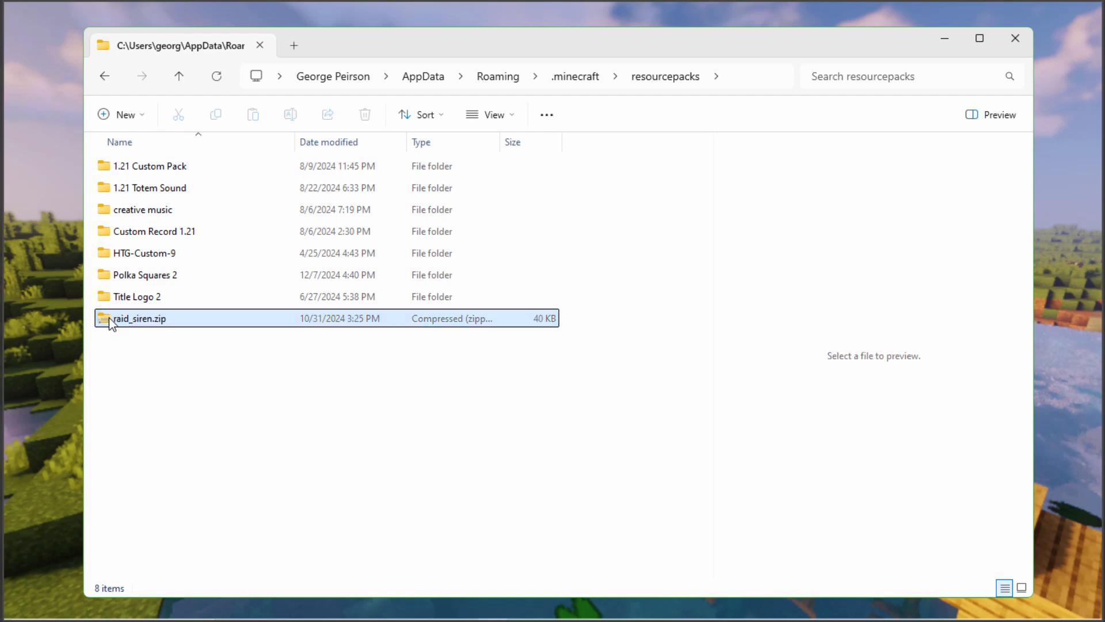
left_click(146, 274)
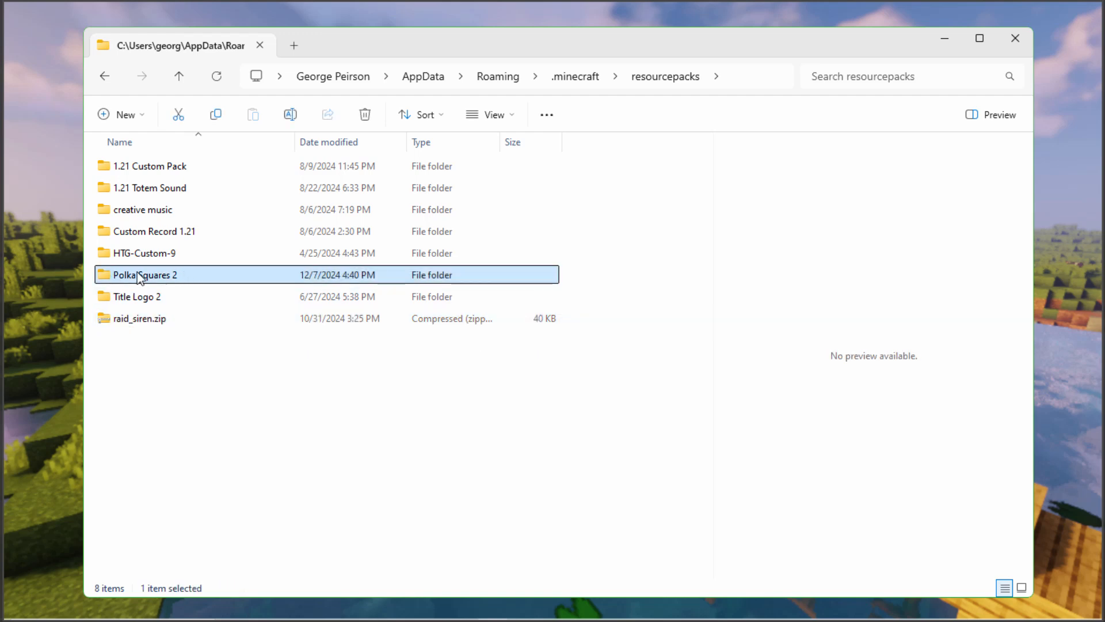
double_click(145, 274)
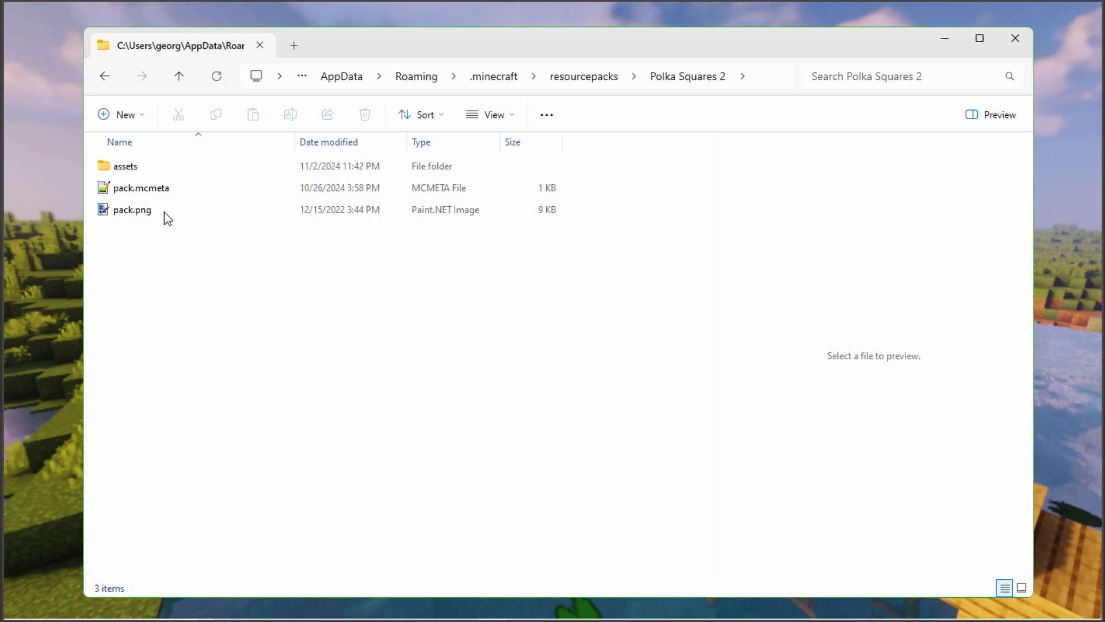
mouse_move(156, 192)
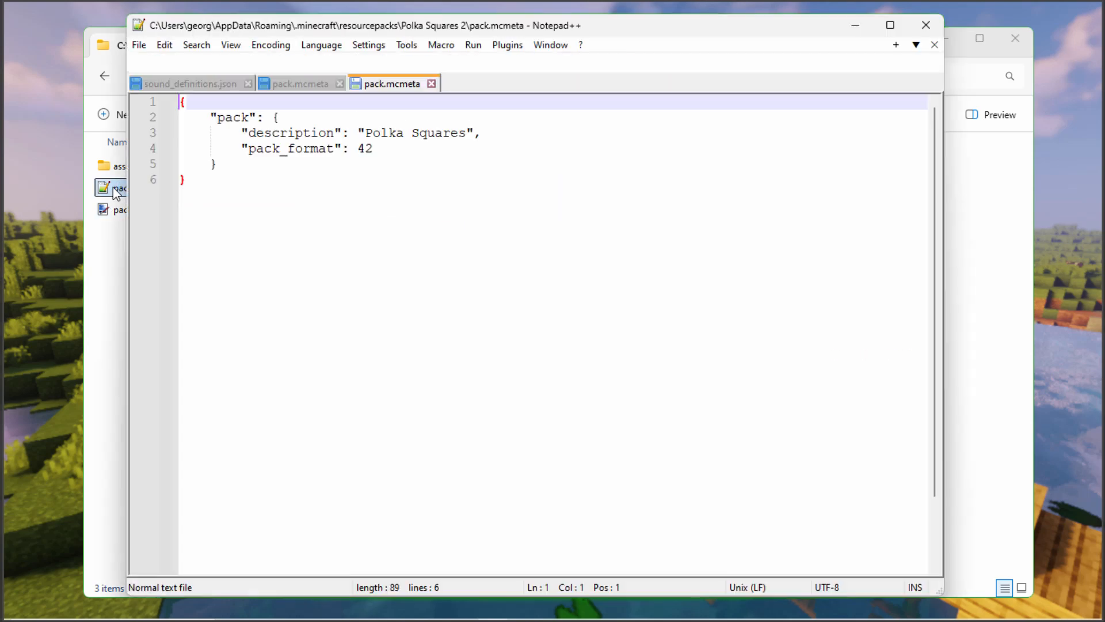
Set Polka Squares 2's pack_format to 46, save, and minimize Notepad++ back to the folder.
left_click(399, 149)
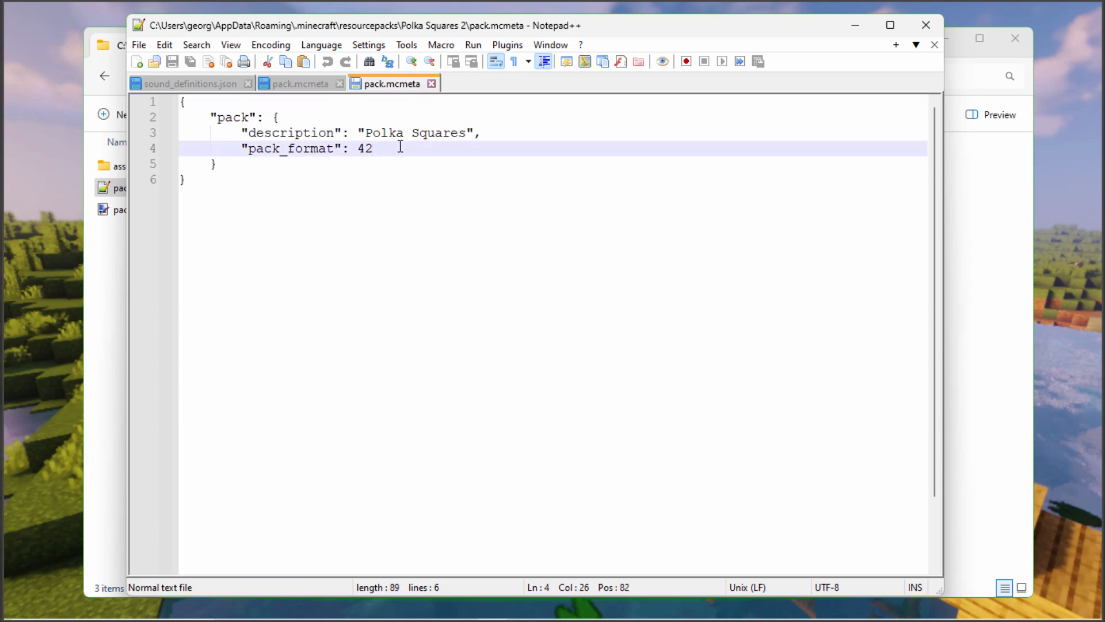
type("46")
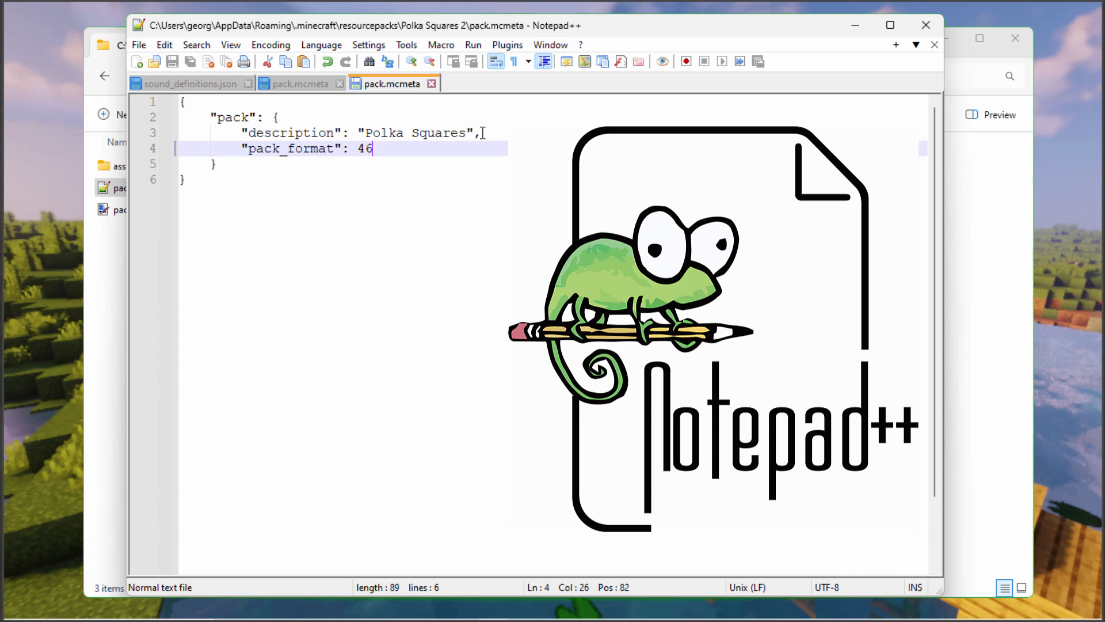
mouse_move(861, 40)
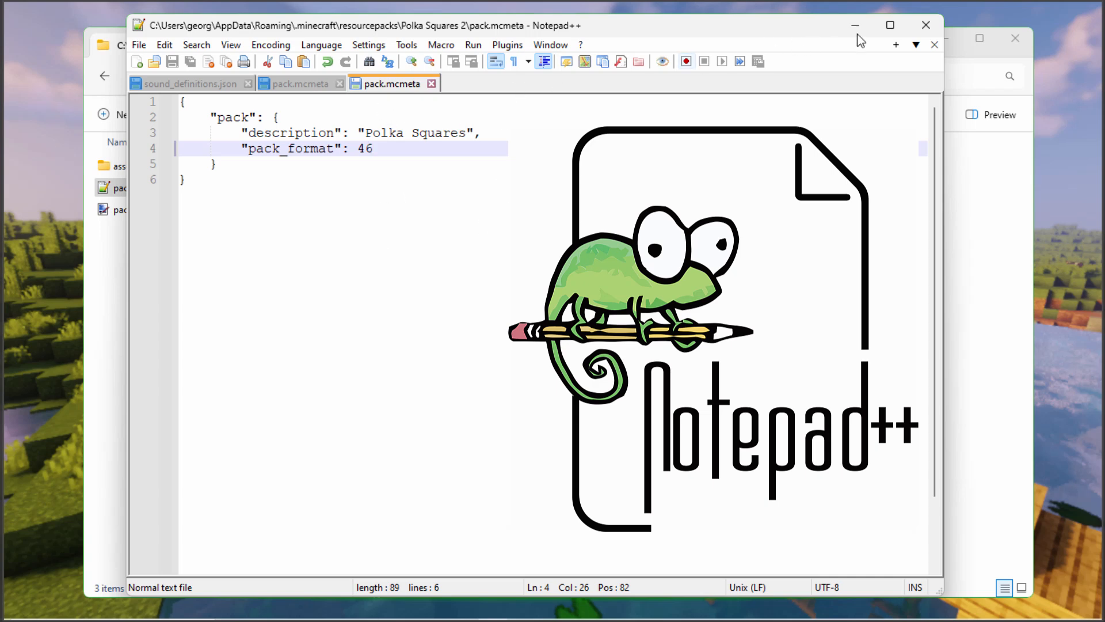
left_click(853, 25)
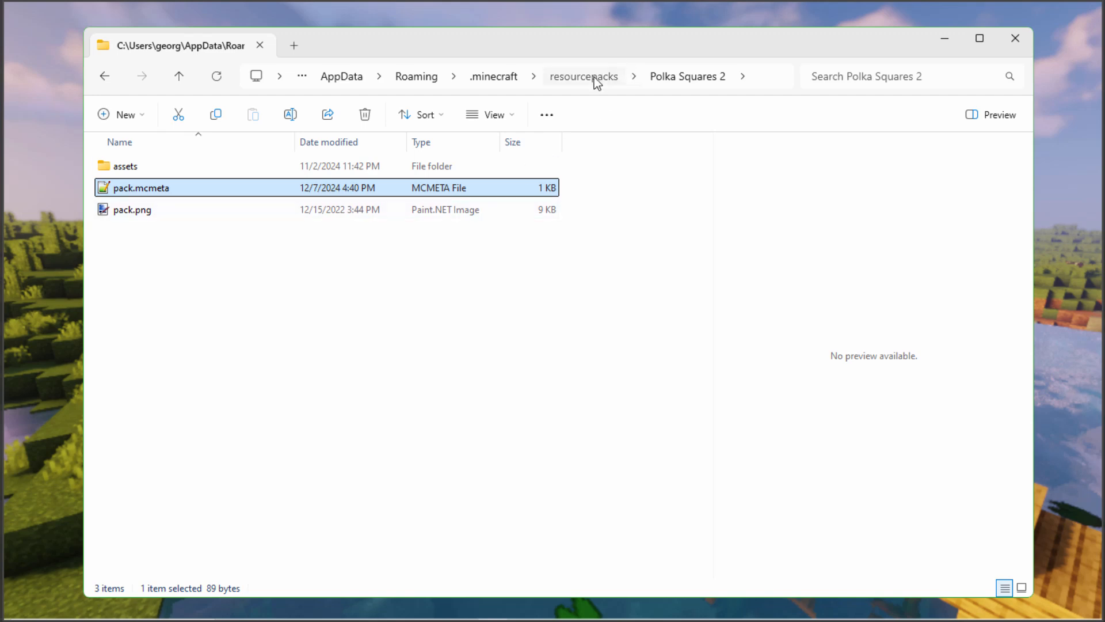
Compress all of Polka Squares 2's contents into a zip named Polka Squares.
left_click(583, 76)
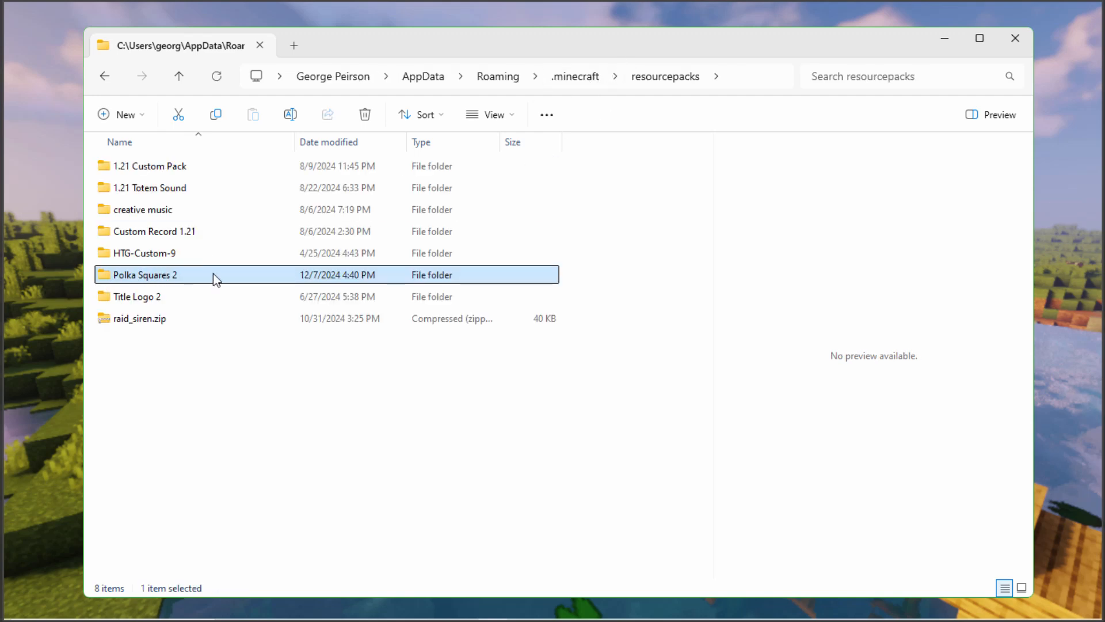
double_click(145, 274)
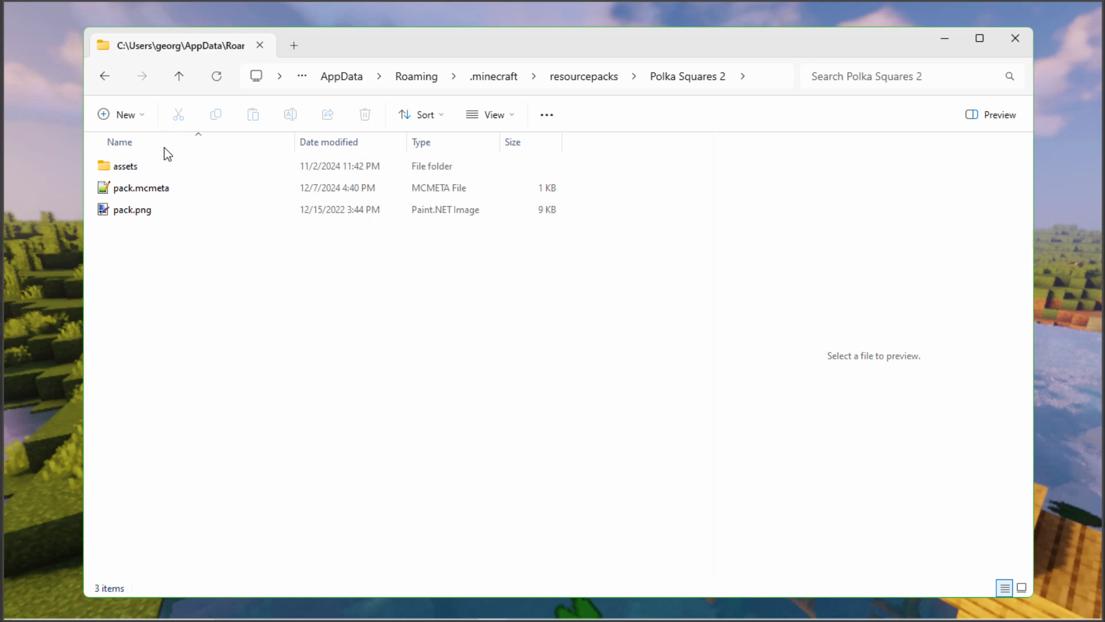
key("ctrl+a")
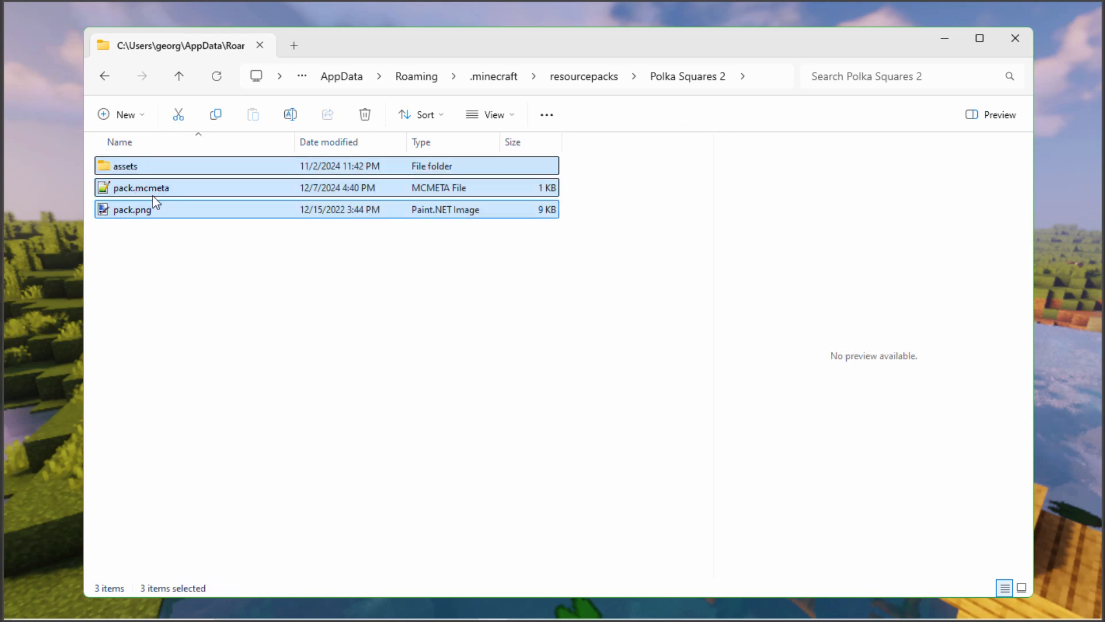
right_click(152, 197)
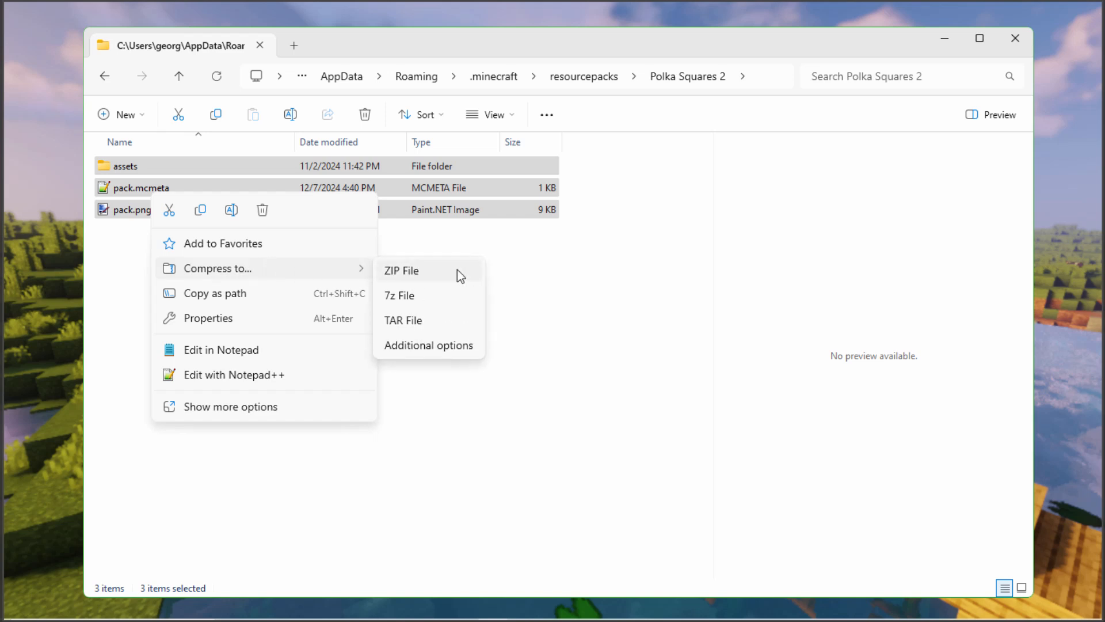
left_click(400, 269)
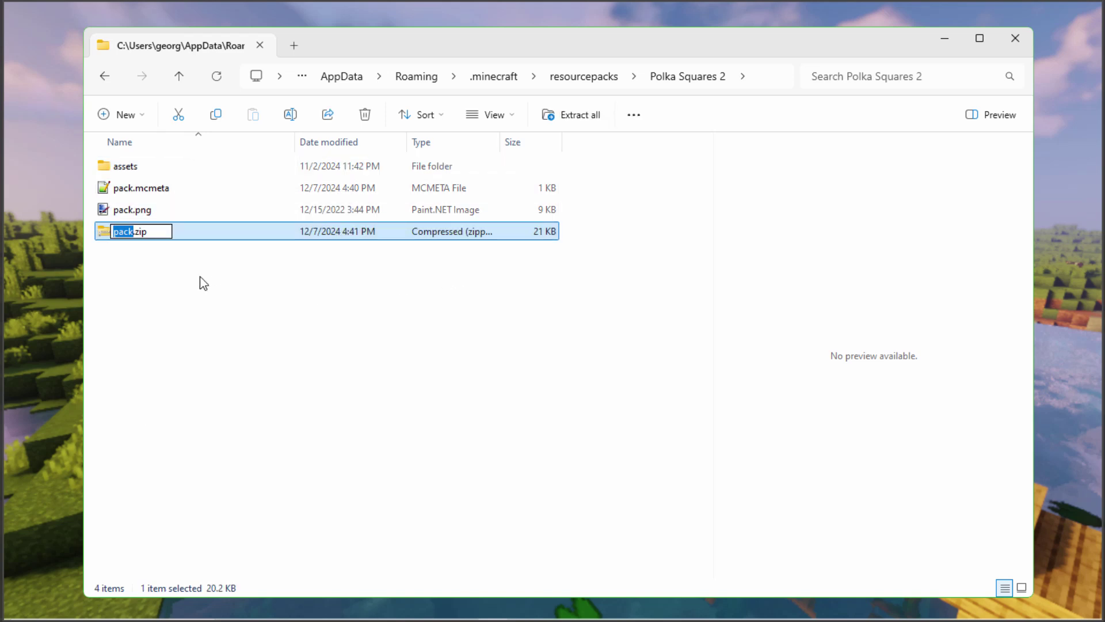
type("Polka Squares")
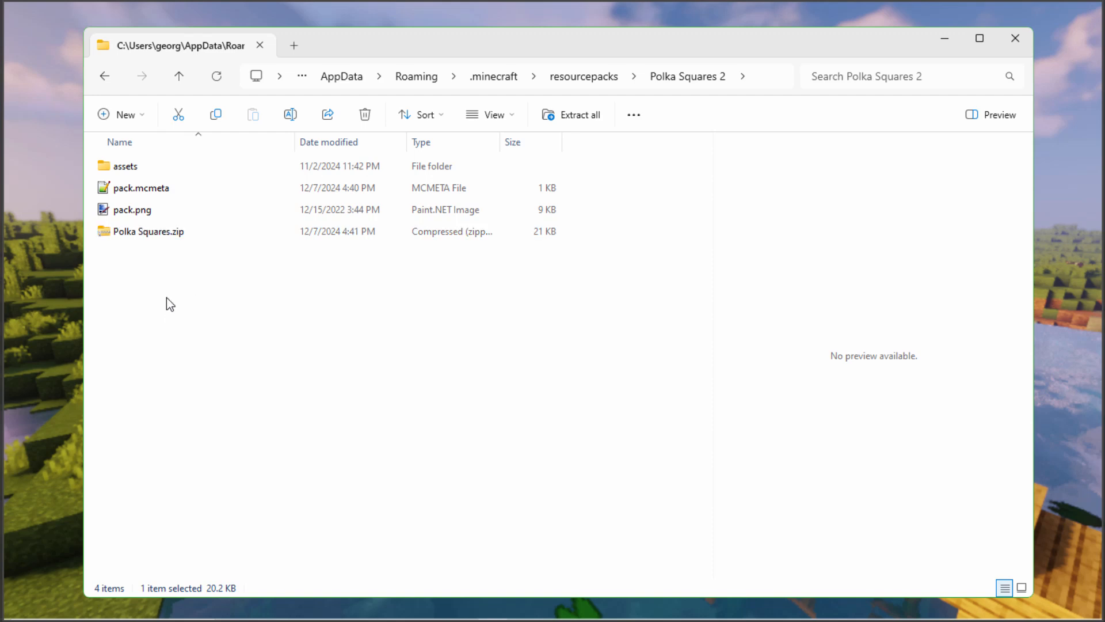
Move Polka Squares.zip into resourcepacks and adjust the folder's display mode.
left_click(149, 231)
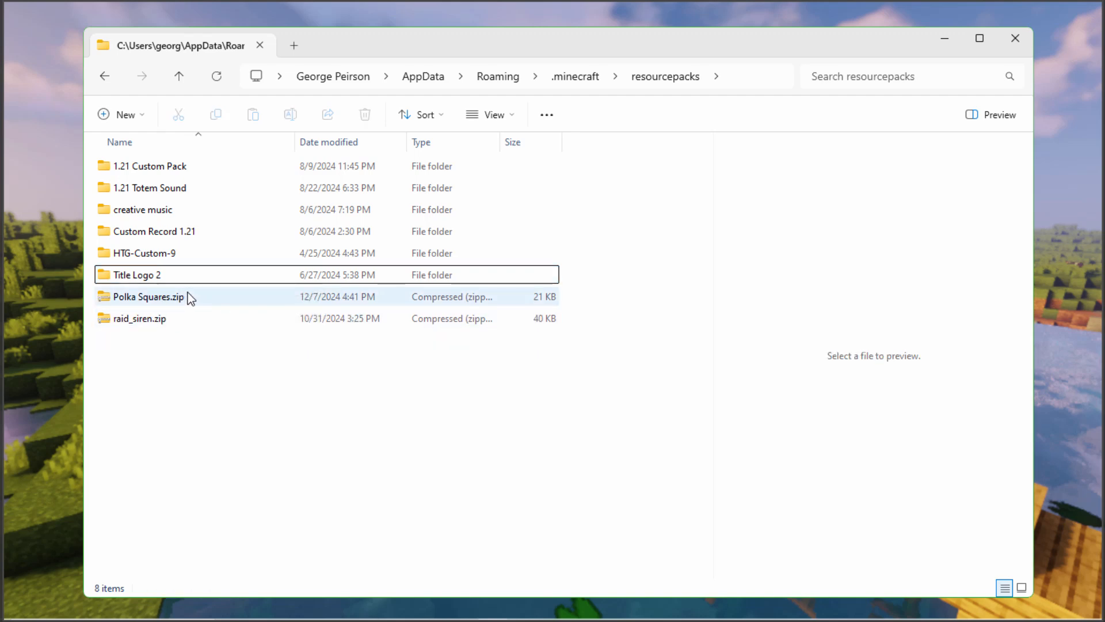
left_click(491, 114)
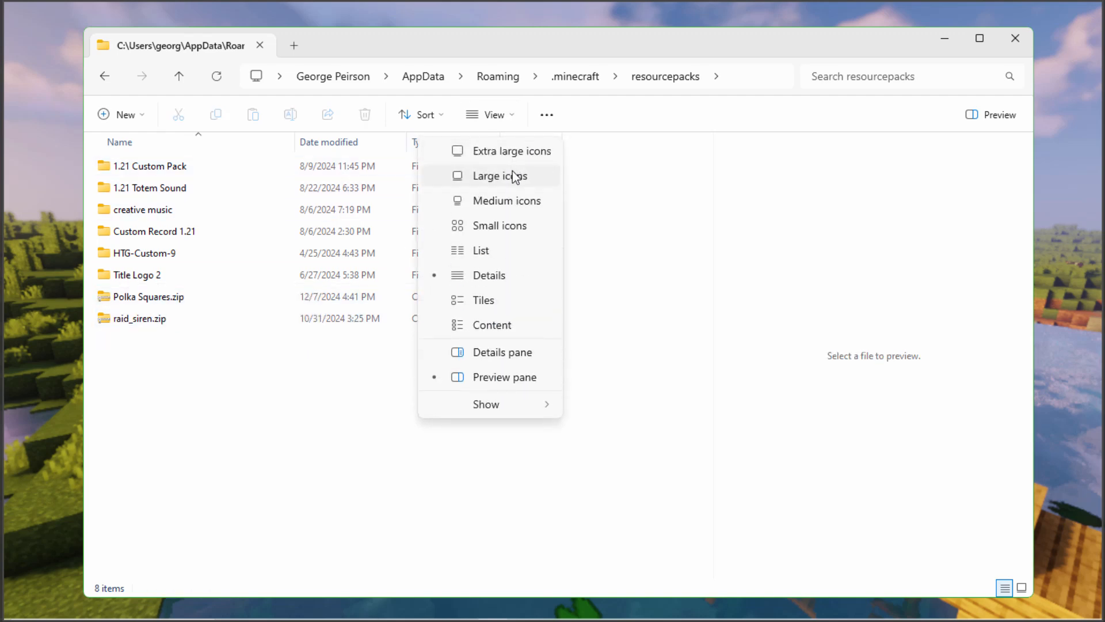
left_click(501, 175)
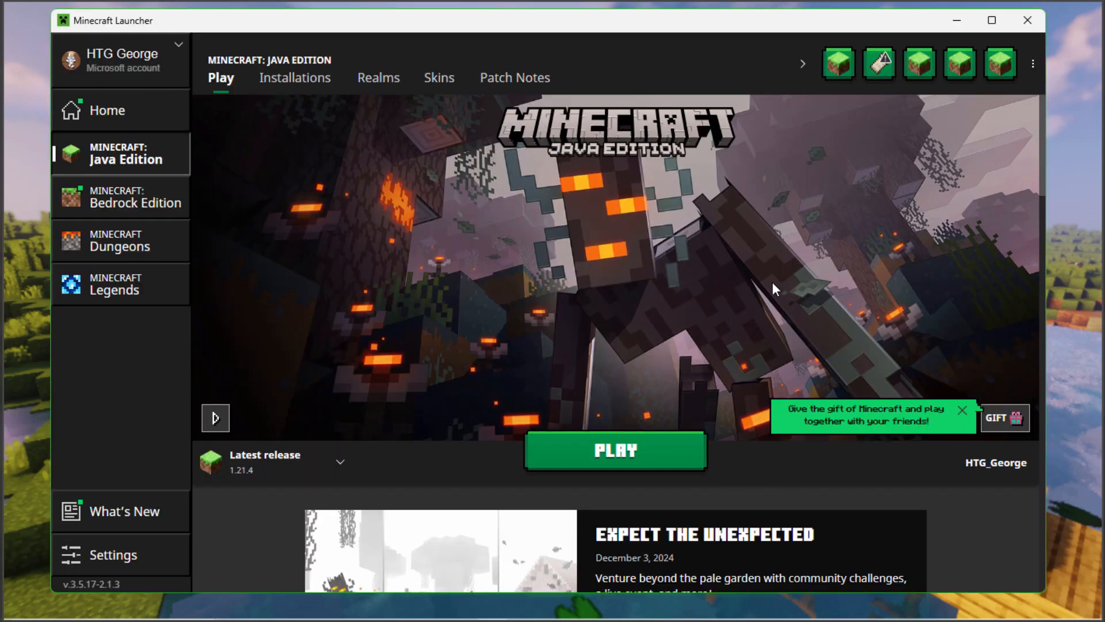
mouse_move(614, 450)
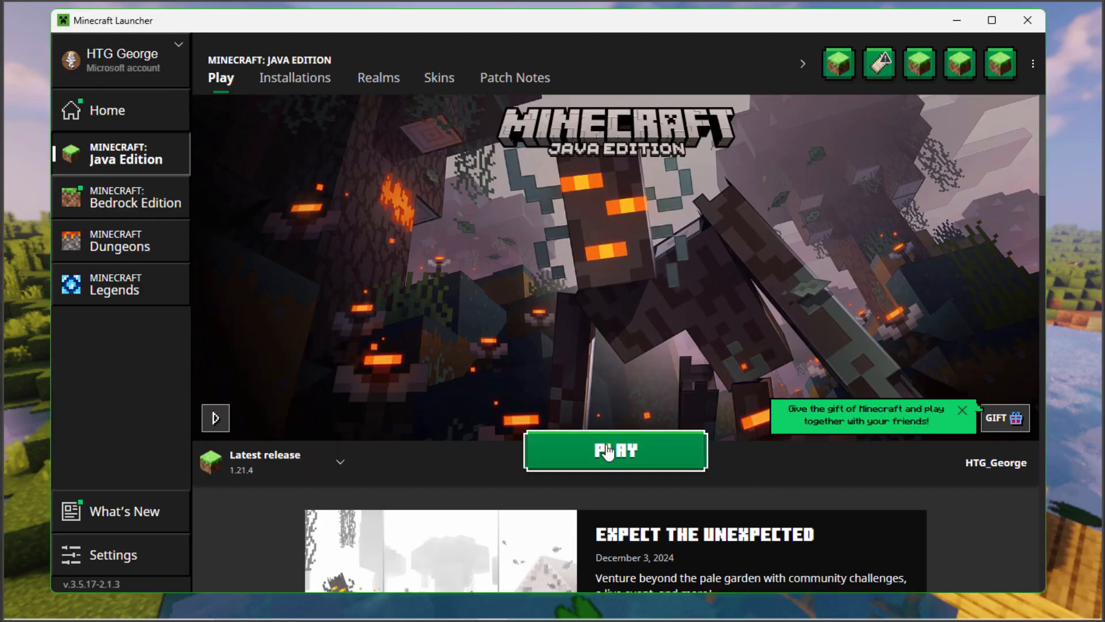
Launch Minecraft Java Edition 1.21.4 with PLAY and reach the title screen.
left_click(614, 450)
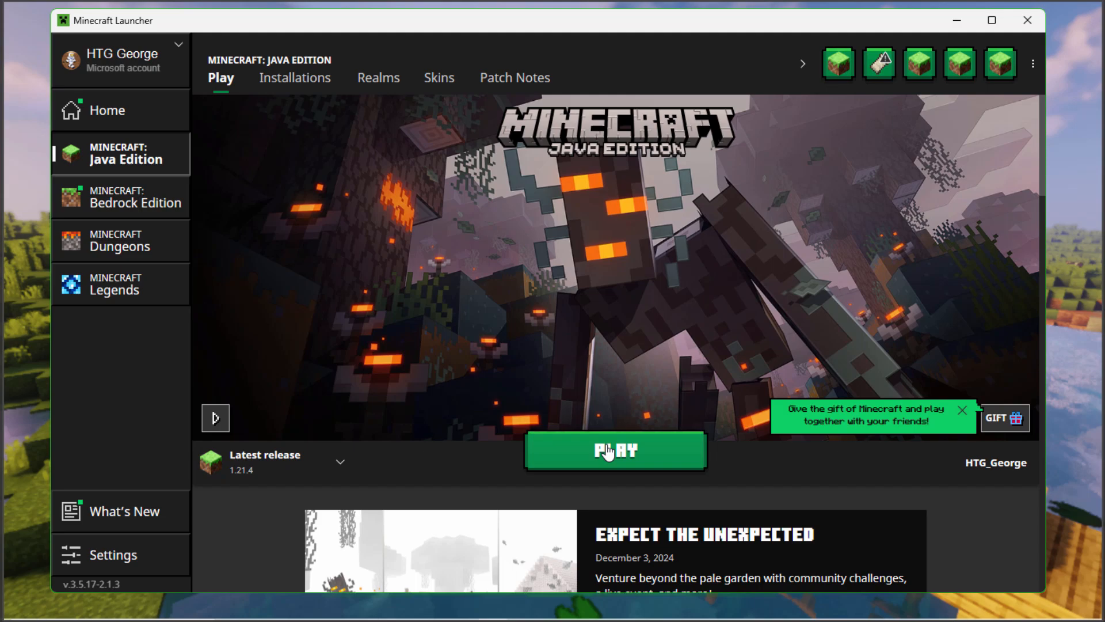
left_click(614, 450)
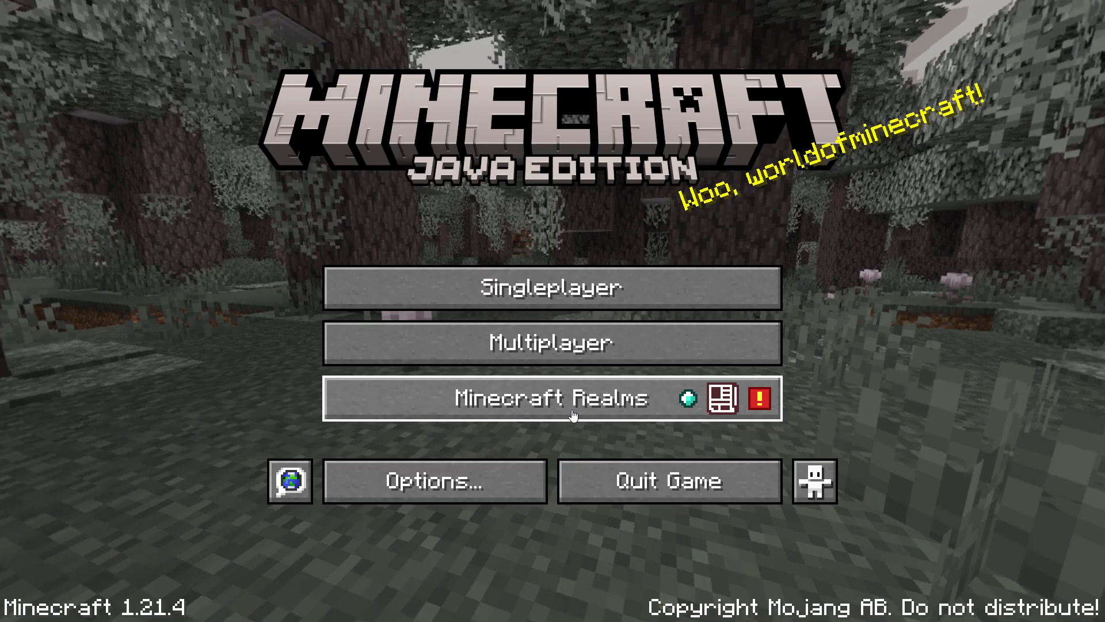
Activate HTG-Custom-9 and Polka Squares.zip via Options > Resource Packs and return to the themed title screen.
left_click(434, 481)
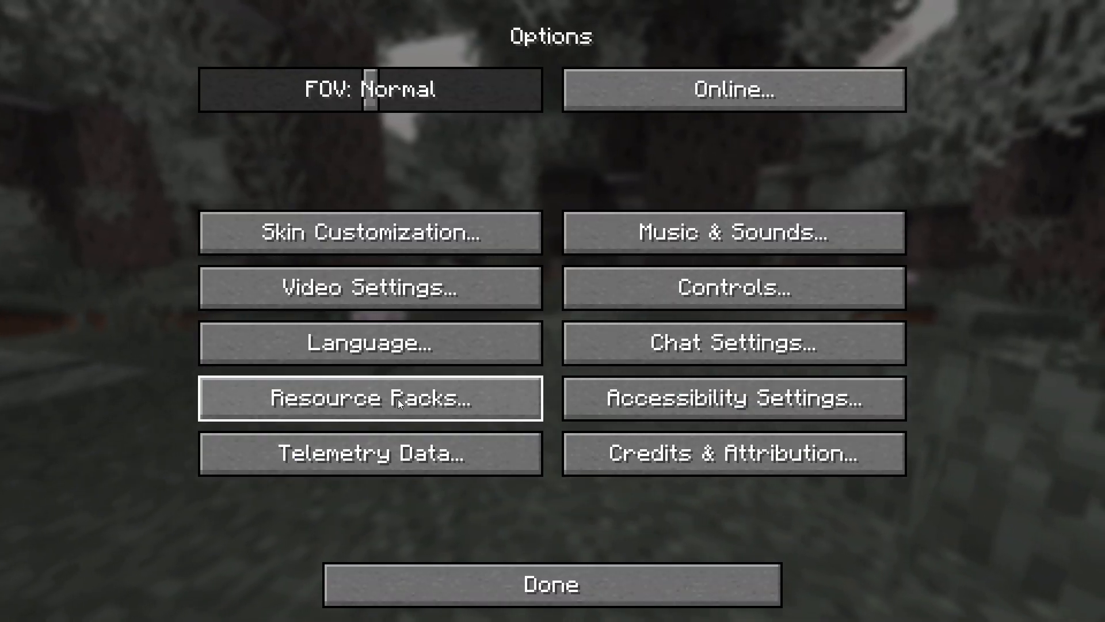
left_click(369, 397)
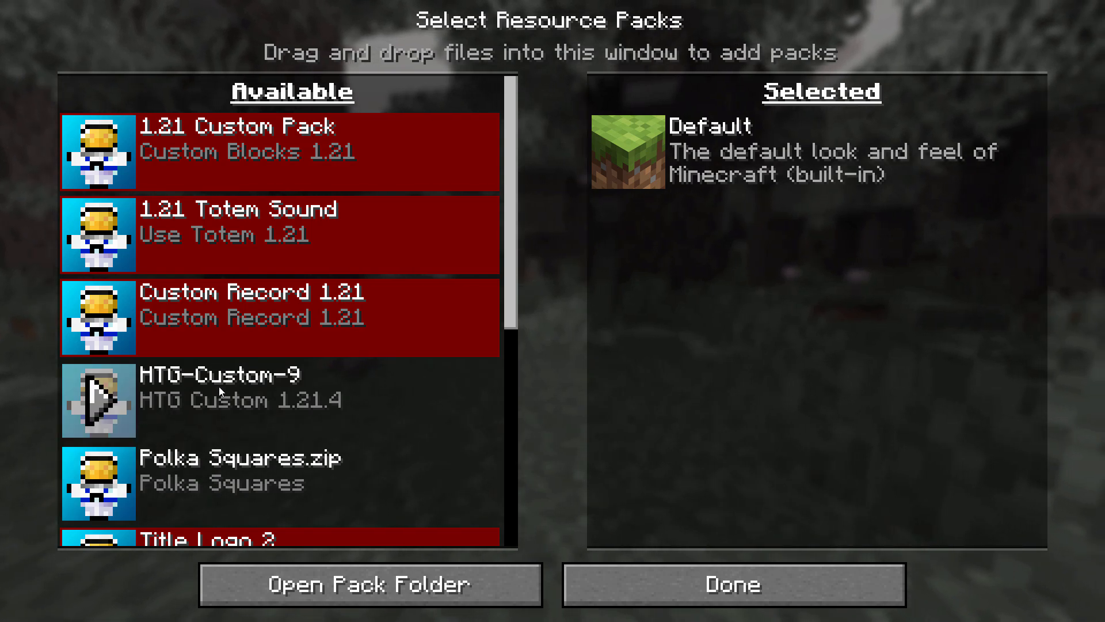
left_click(219, 401)
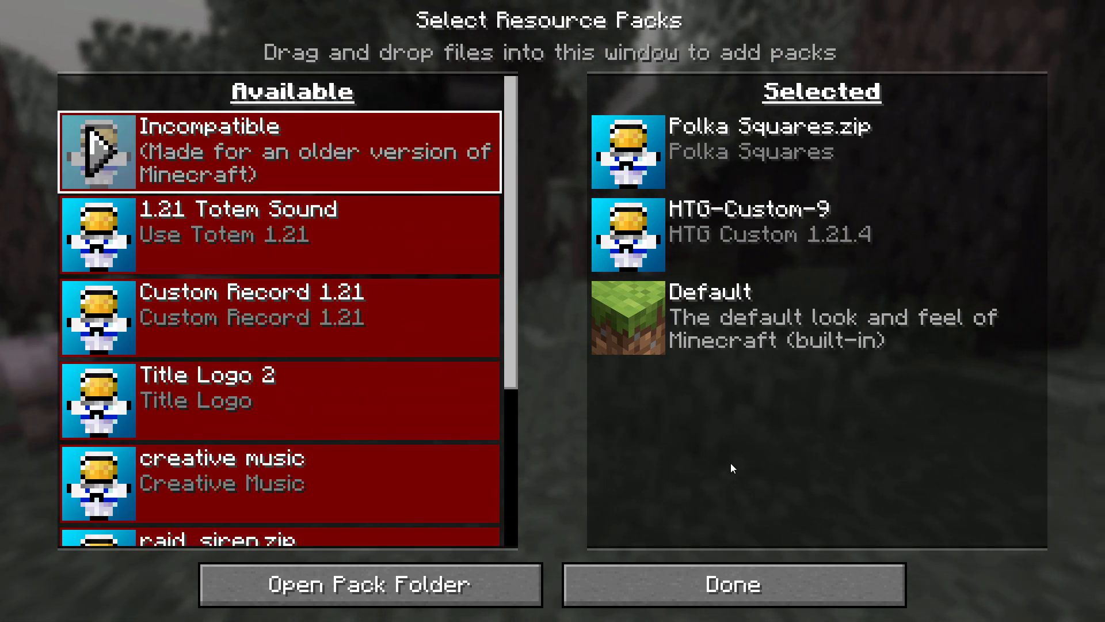
left_click(732, 584)
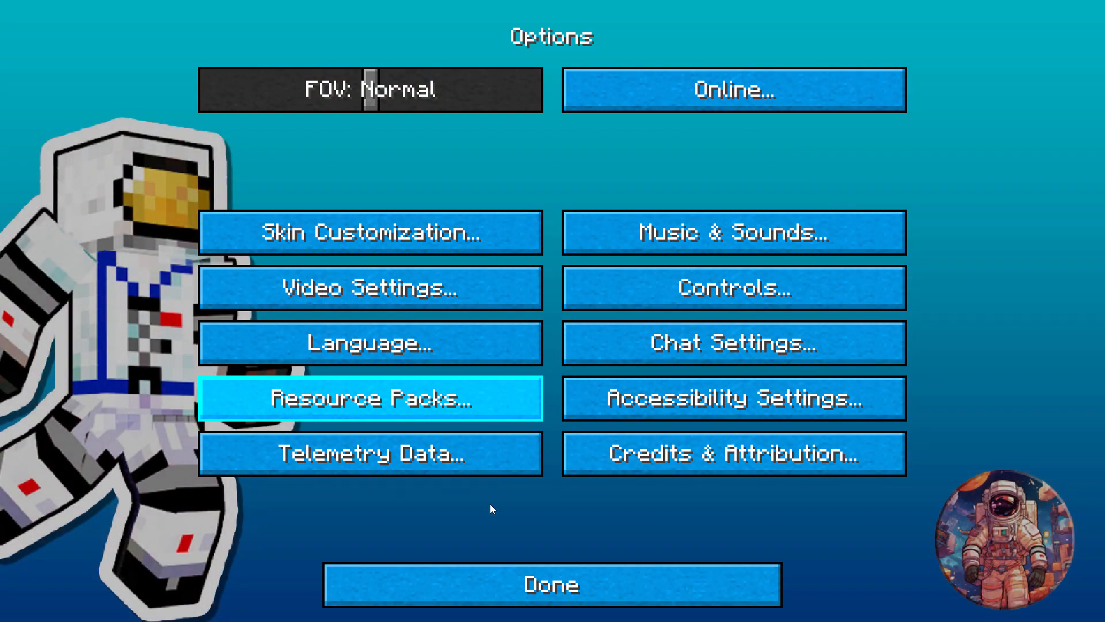
left_click(551, 584)
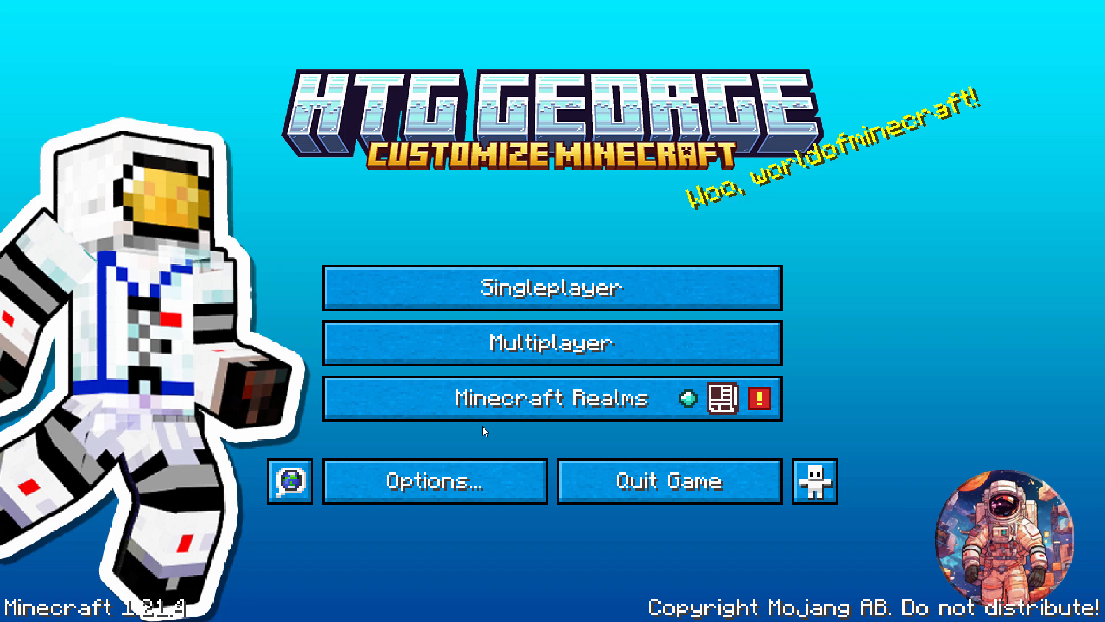
Start singleplayer and load the world showing the polka-square grass from the new packs.
left_click(551, 286)
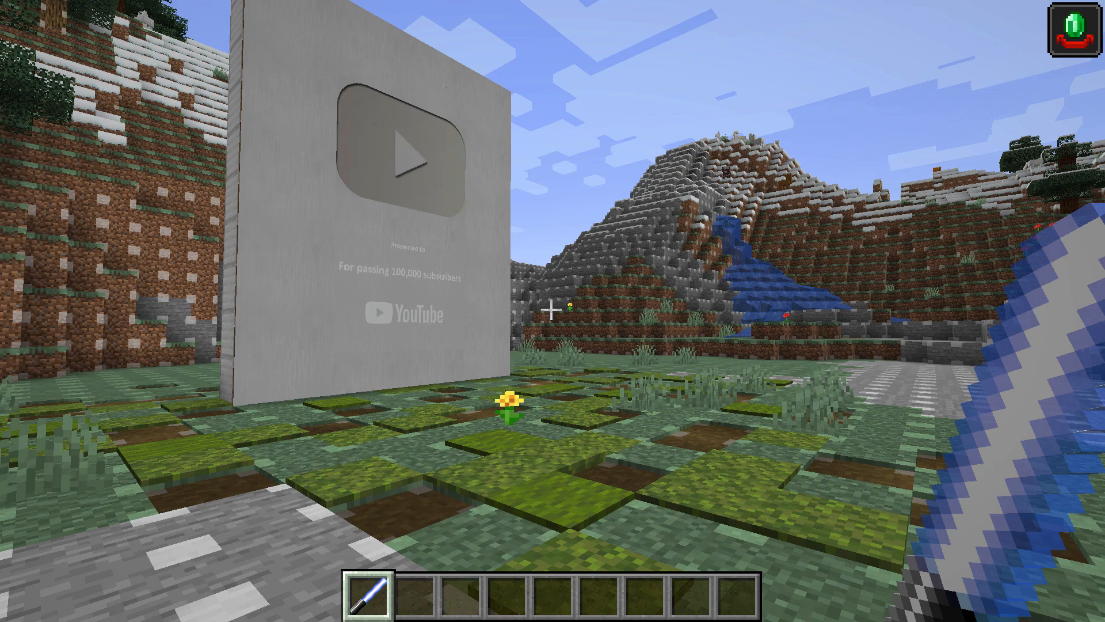
mouse_move(553, 311)
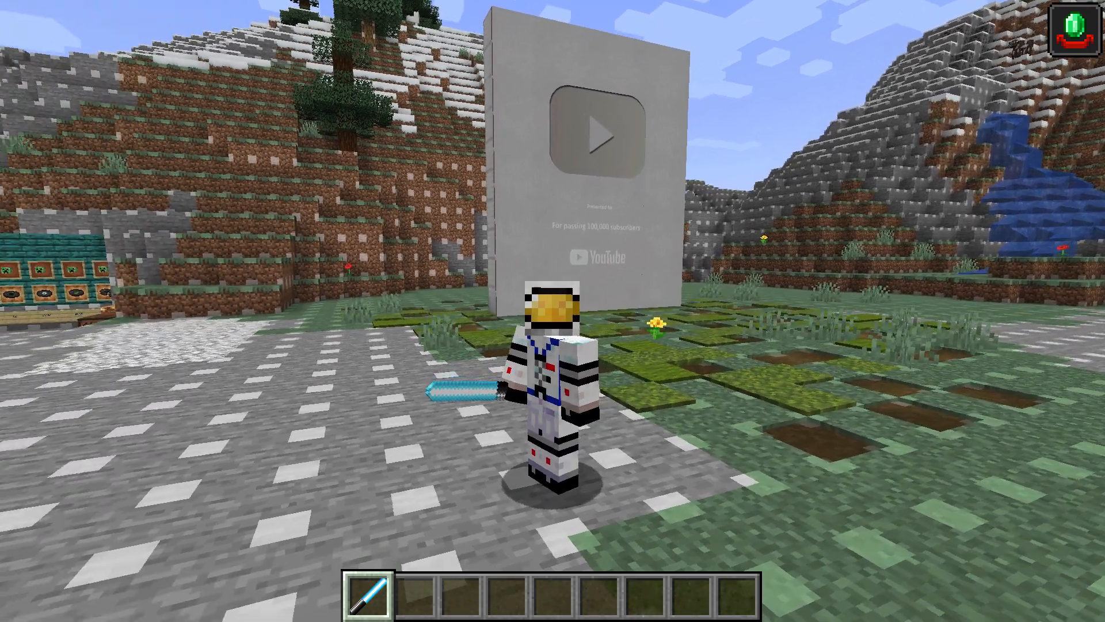
mouse_move(552, 311)
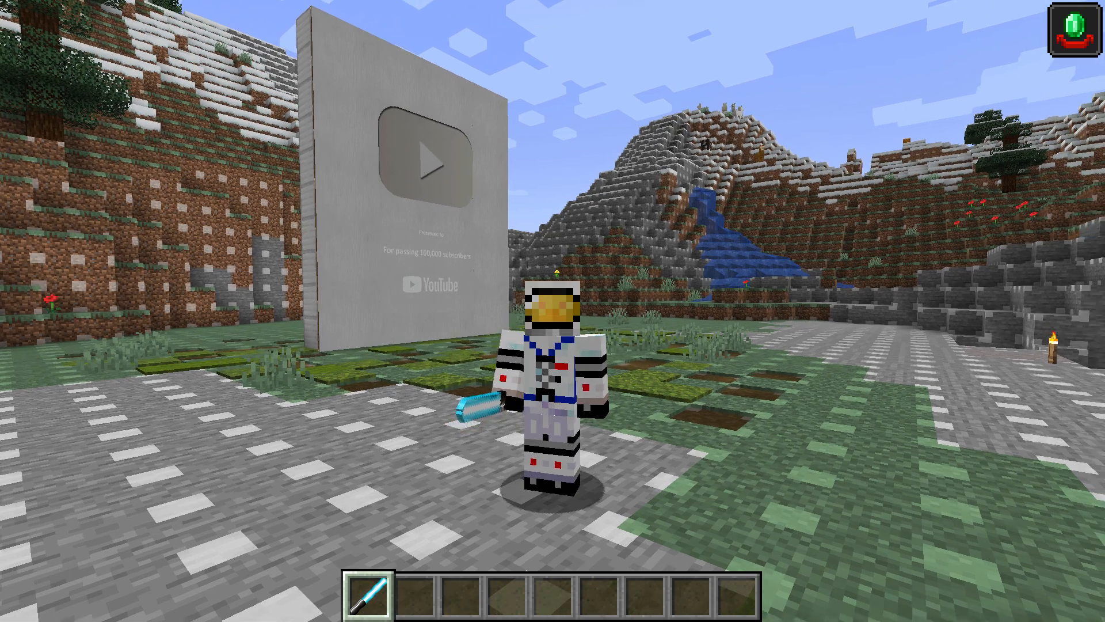
mouse_move(553, 311)
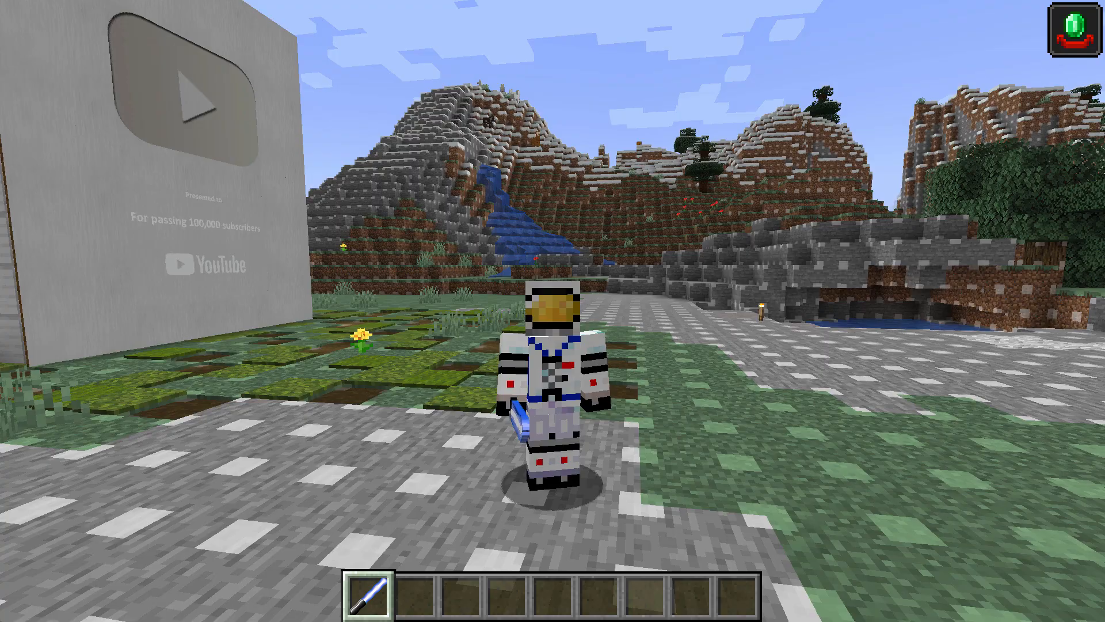
mouse_move(553, 310)
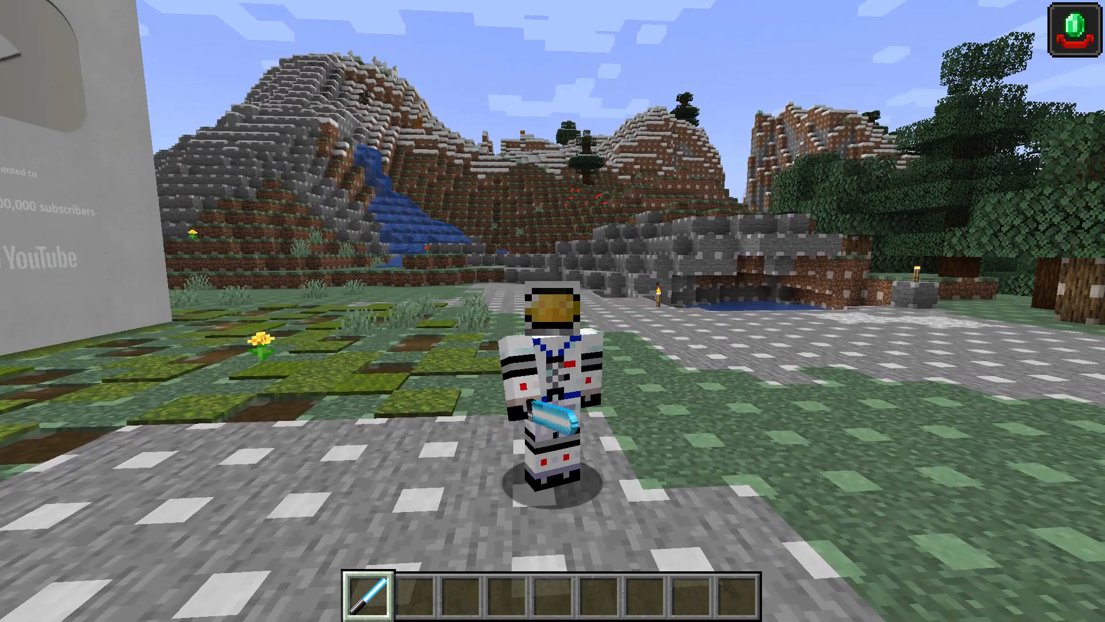
mouse_move(553, 311)
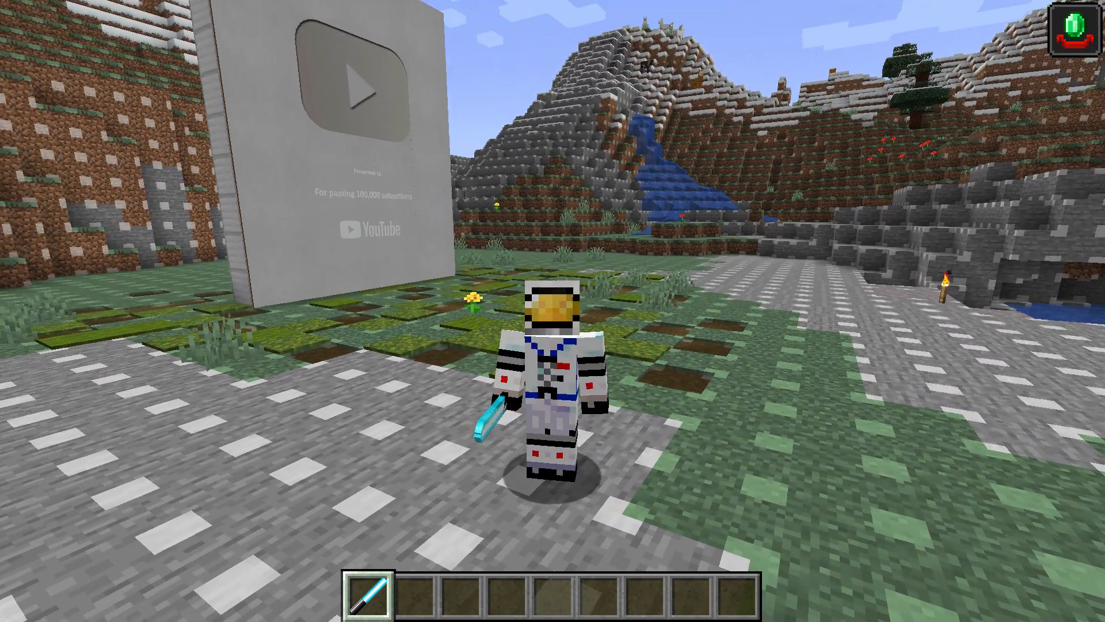